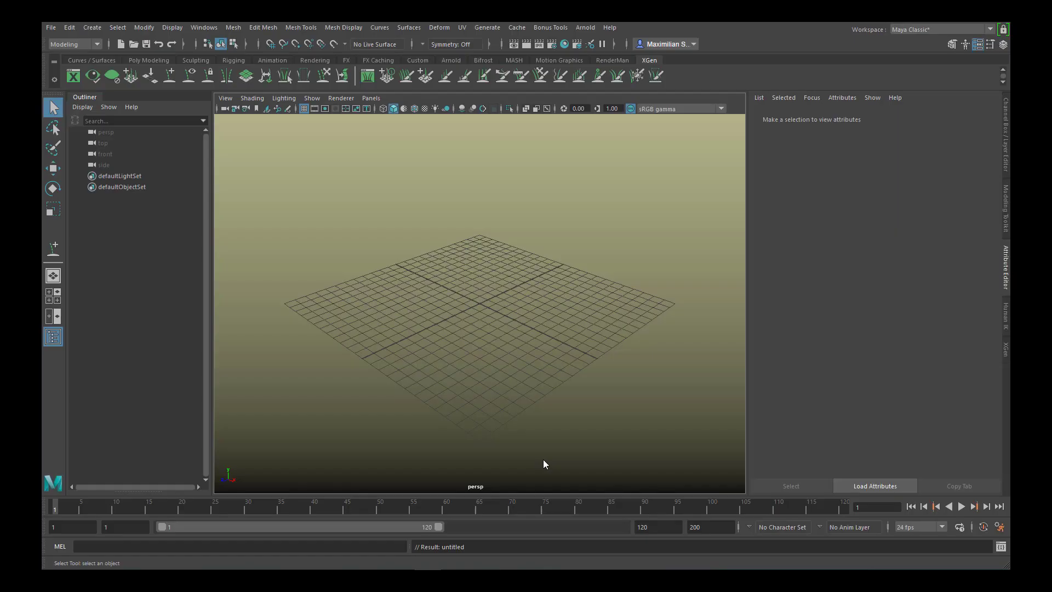
{"action": "mouse_move", "coordinate": [587, 434]}
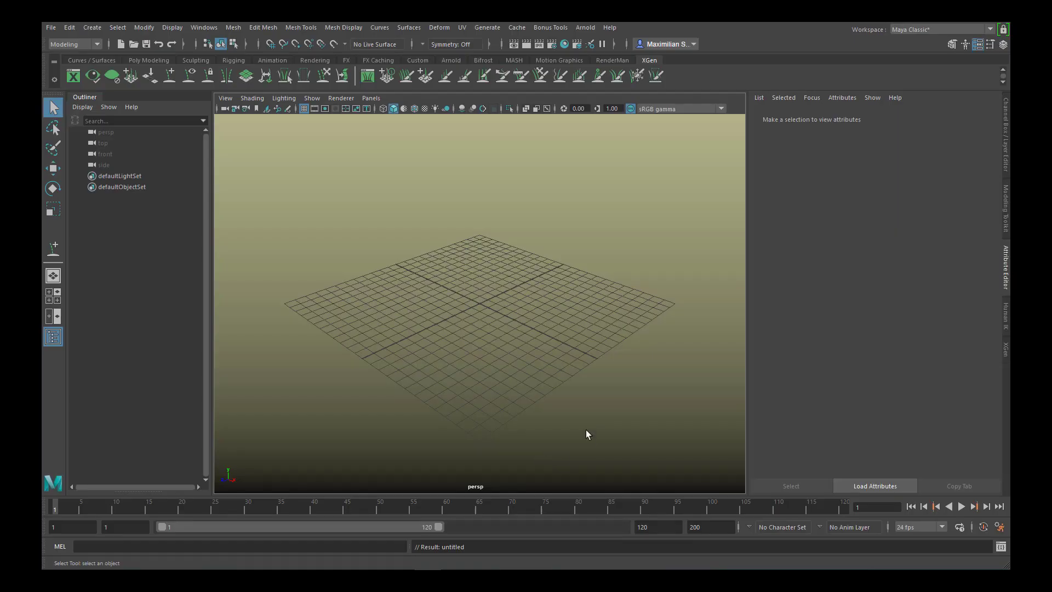
{"action": "mouse_move", "coordinate": [623, 434]}
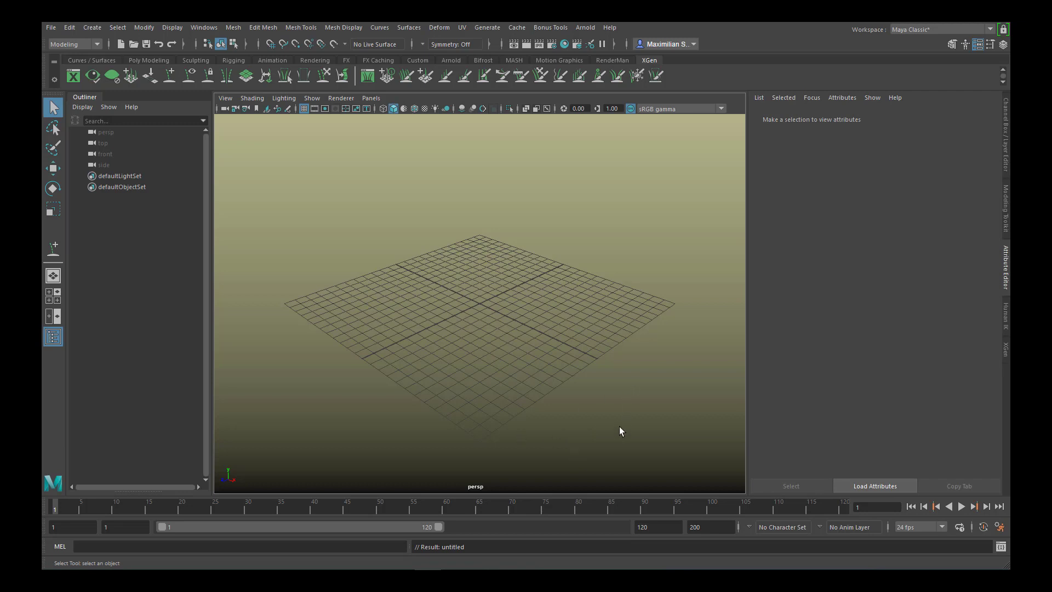
{"action": "mouse_move", "coordinate": [102, 65]}
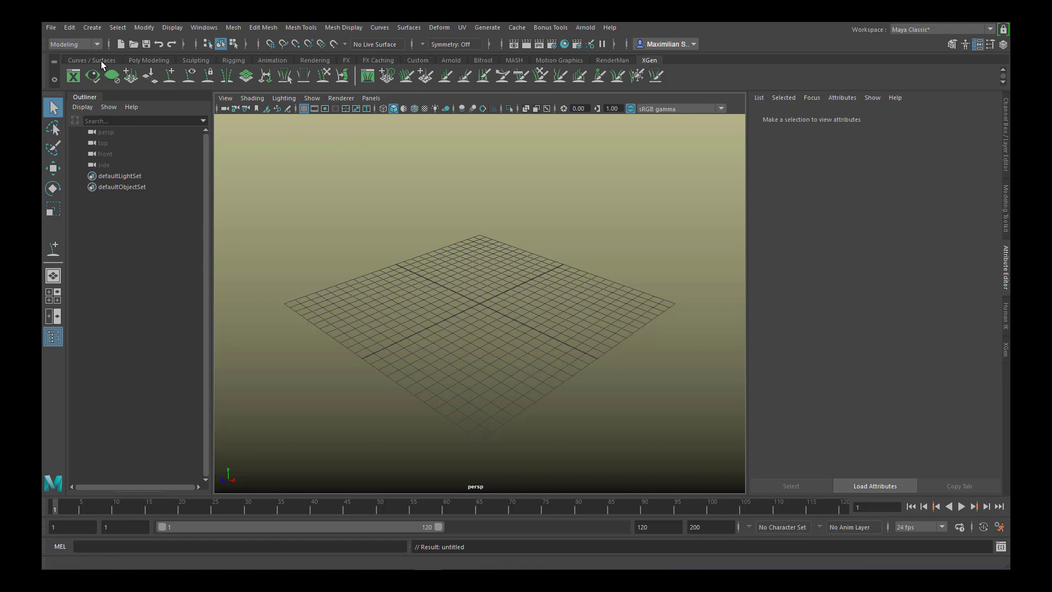
Create pCube1 from the Poly Modeling shelf, scaled about 8.6×1×3.6 and raised, showing its attributes.
{"action": "left_click", "coordinate": [150, 59]}
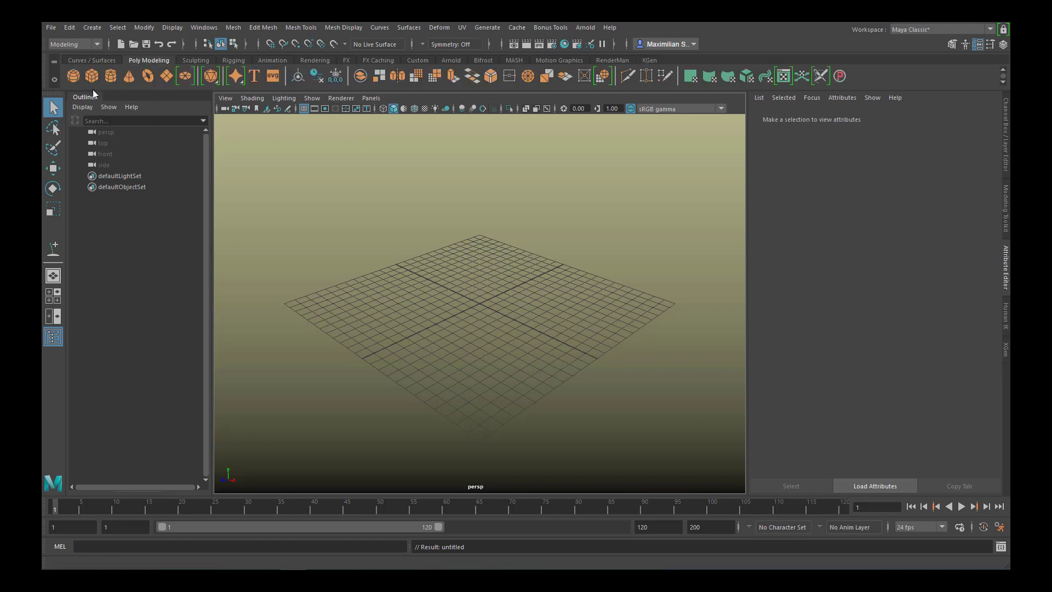
{"action": "left_click", "coordinate": [71, 75]}
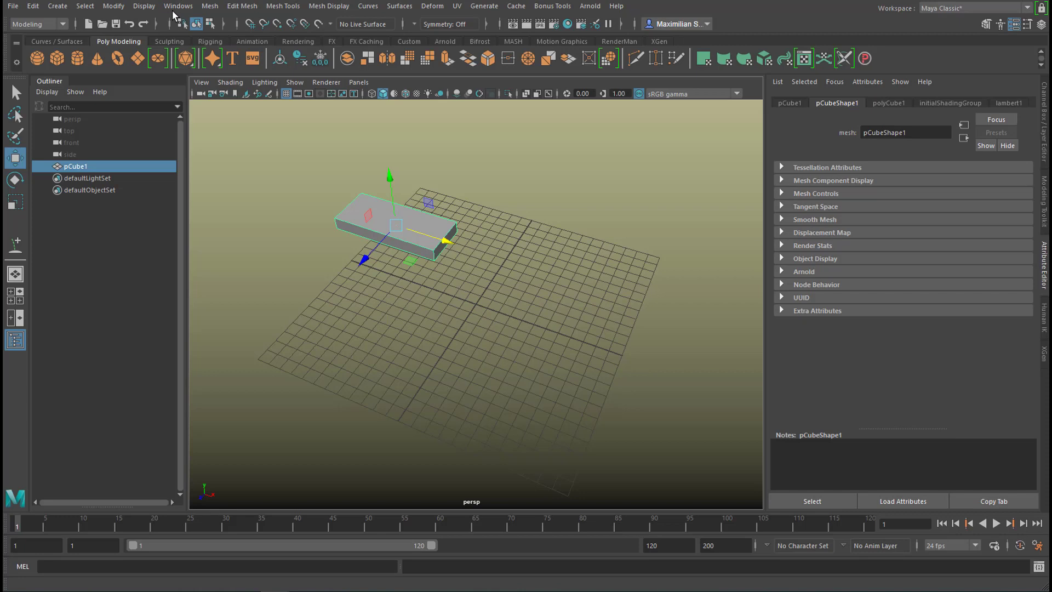
{"action": "left_click", "coordinate": [113, 6]}
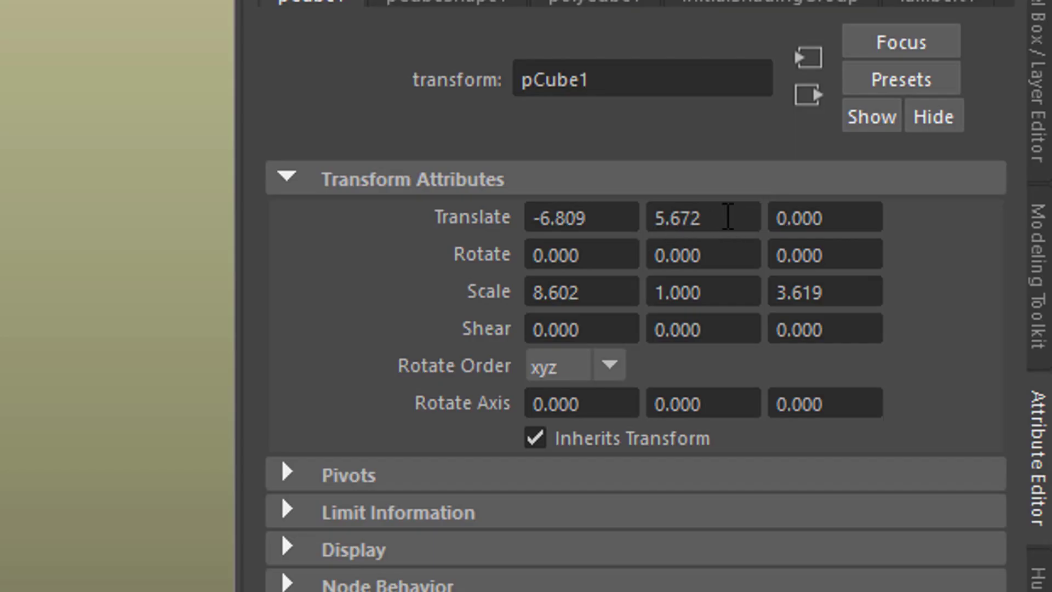
{"action": "mouse_move", "coordinate": [574, 228]}
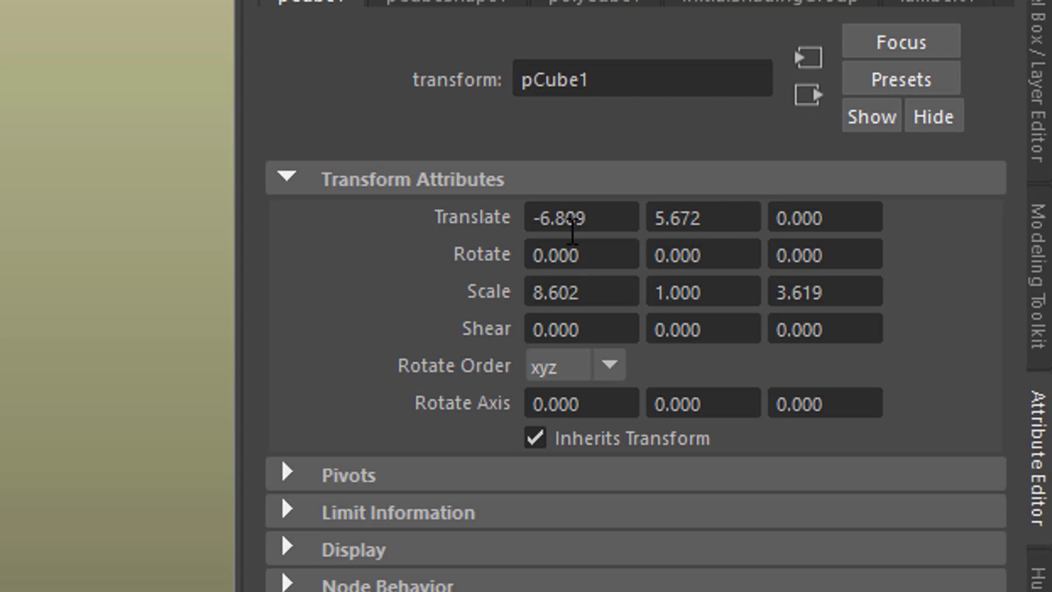
{"action": "mouse_move", "coordinate": [621, 226]}
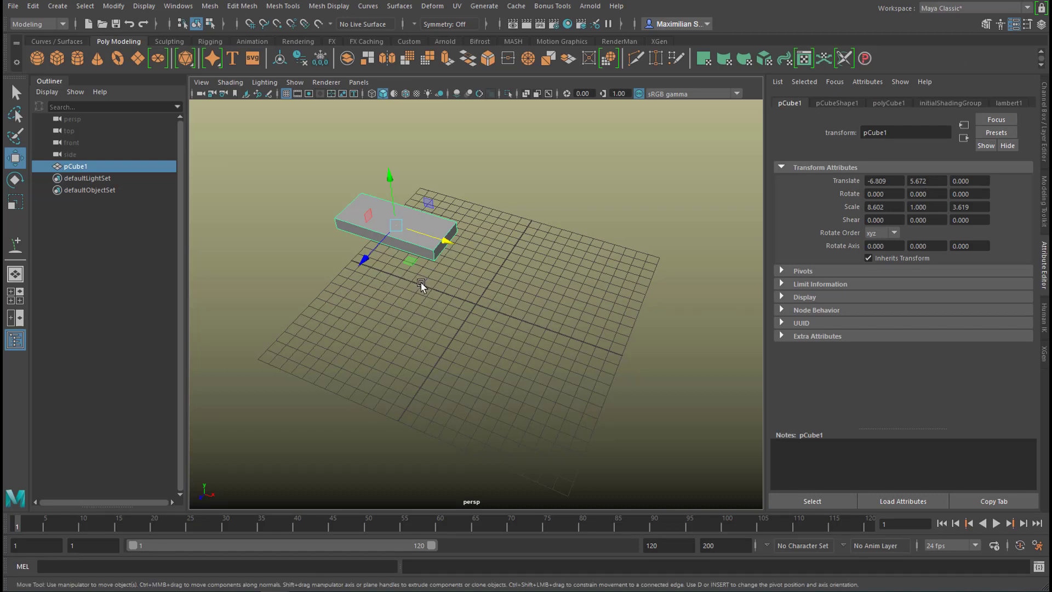
{"action": "mouse_move", "coordinate": [127, 15]}
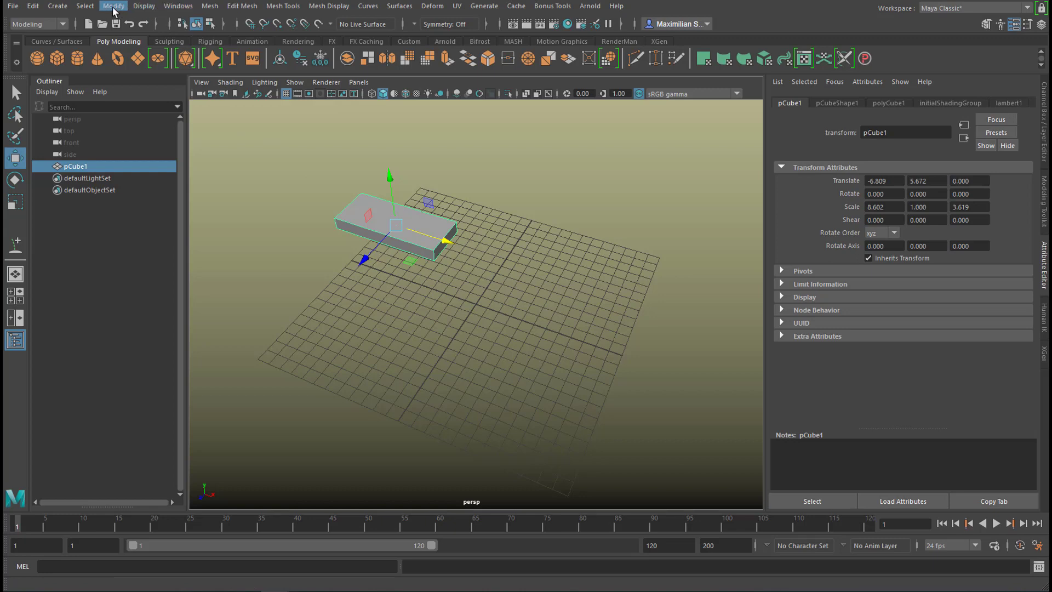
Freeze pCube1's transformations via Modify, then return to the Select Tool.
{"action": "left_click", "coordinate": [114, 6]}
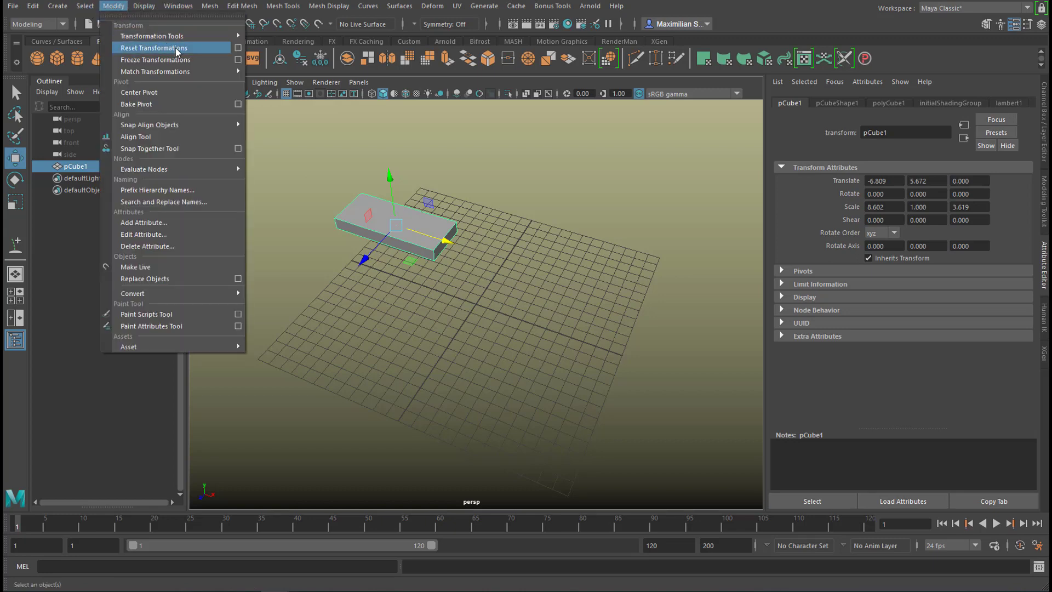
{"action": "left_click", "coordinate": [153, 48]}
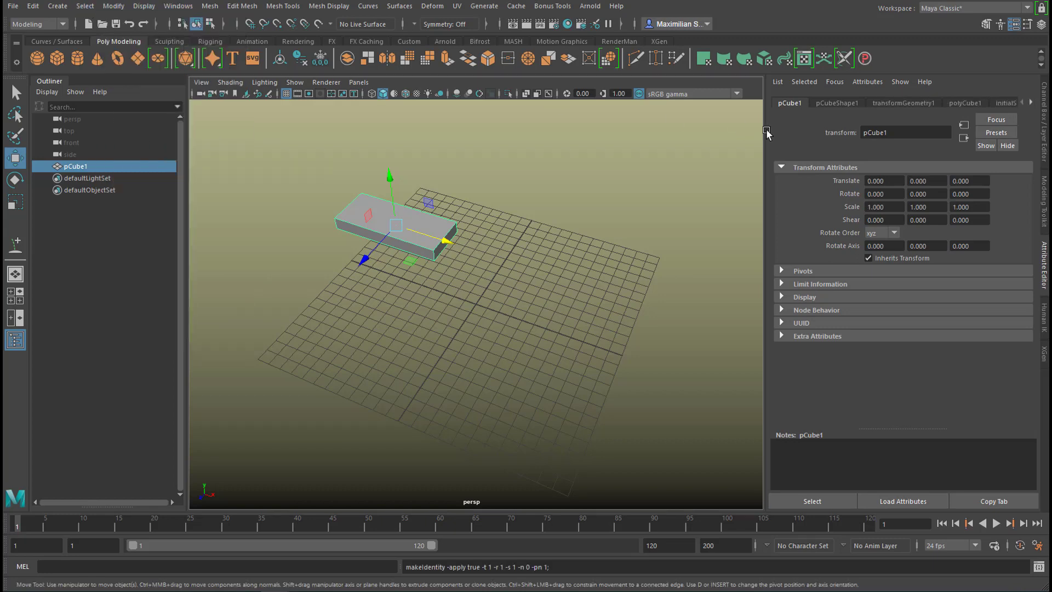
{"action": "mouse_move", "coordinate": [849, 187]}
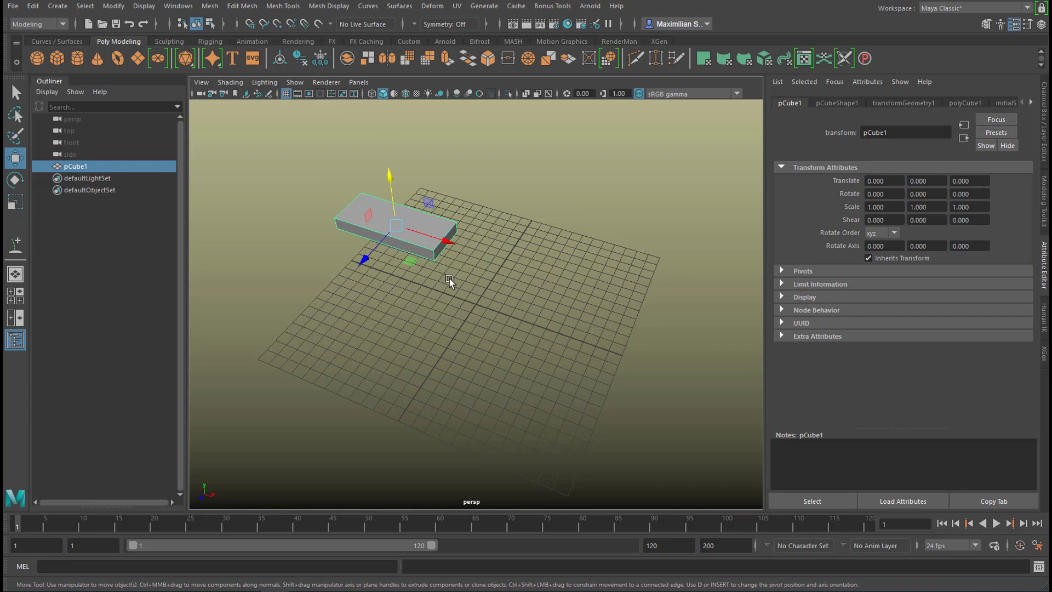
{"action": "mouse_move", "coordinate": [470, 262]}
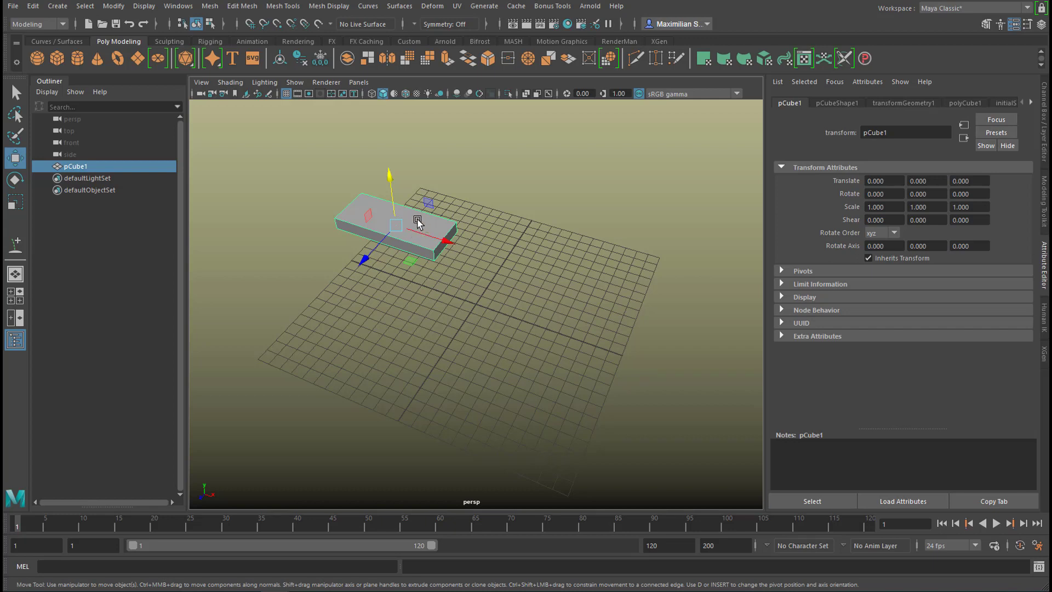
{"action": "left_click", "coordinate": [15, 92]}
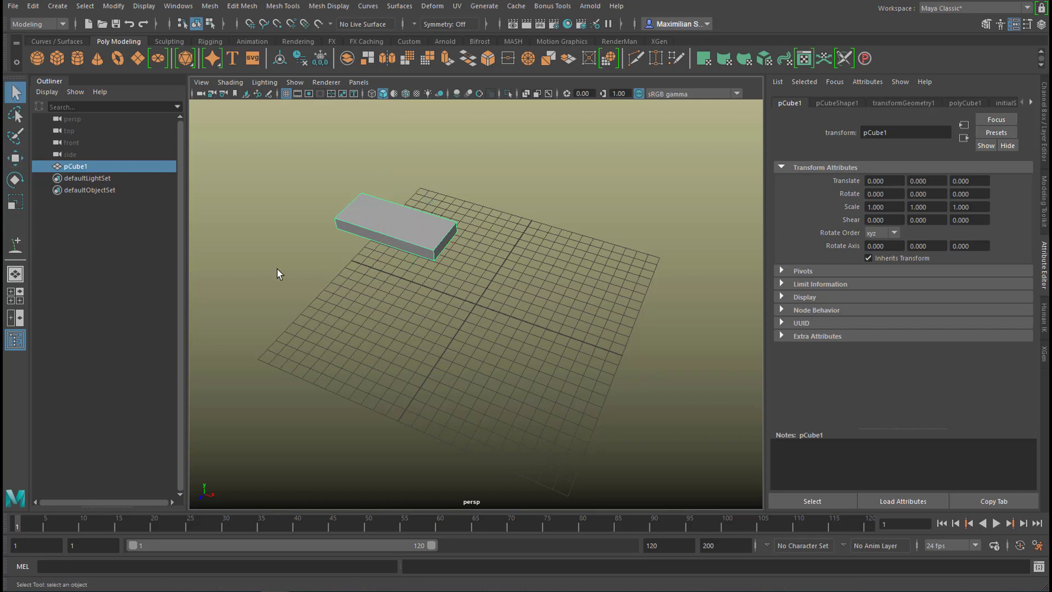
Assign a new Arnold aiStandardSurface material to pCube1.
{"action": "right_click", "coordinate": [392, 228]}
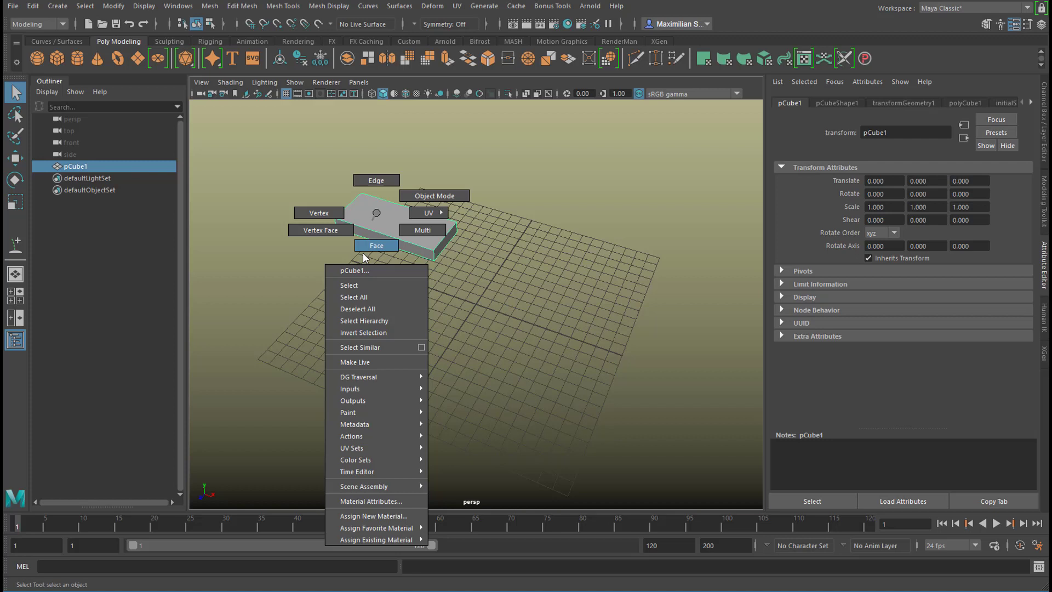
{"action": "left_click", "coordinate": [375, 515]}
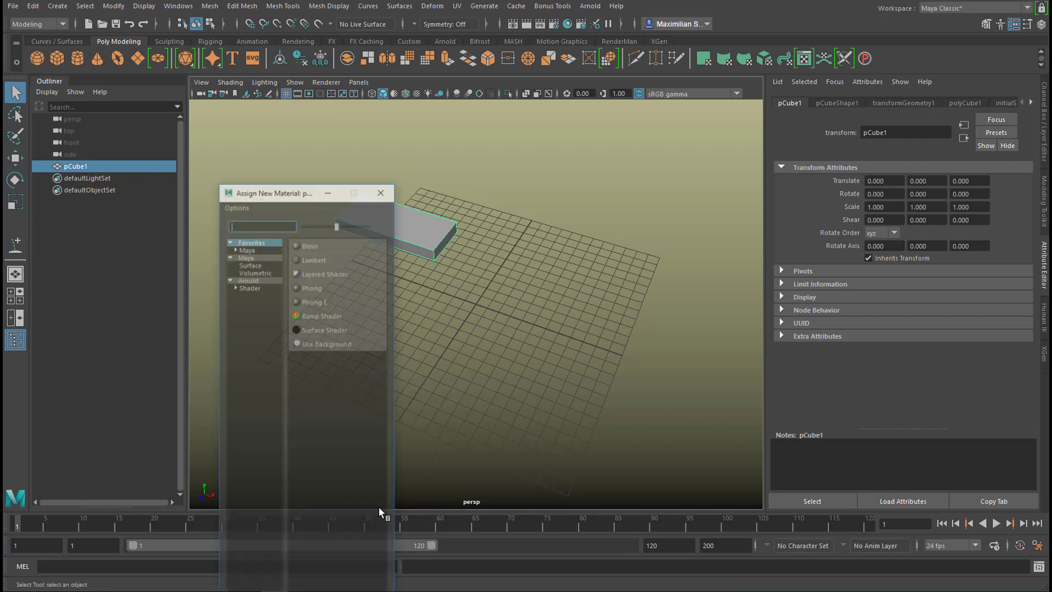
{"action": "left_click", "coordinate": [249, 286]}
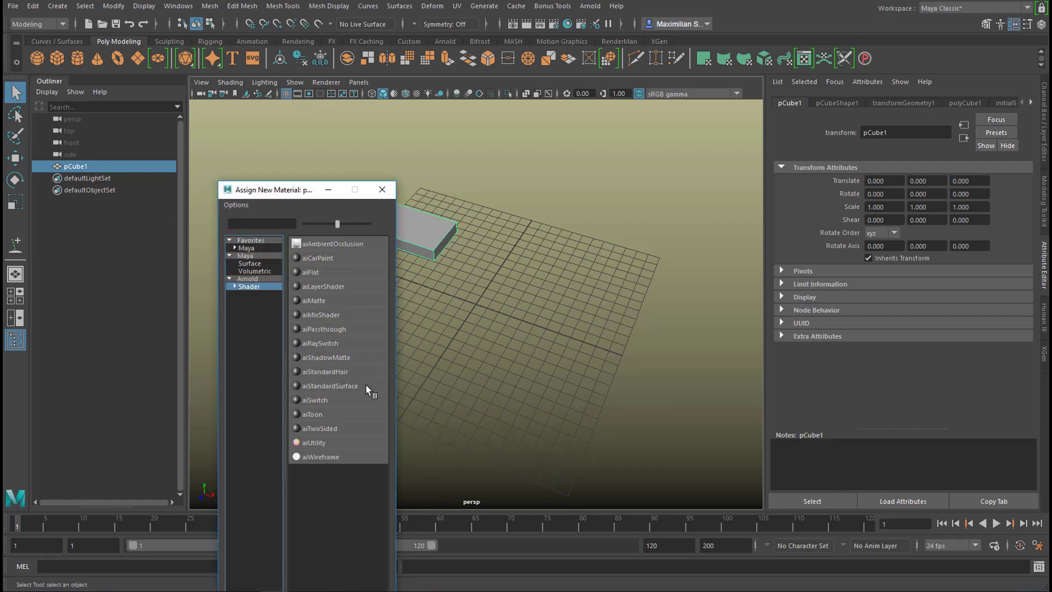
{"action": "double_click", "coordinate": [330, 385]}
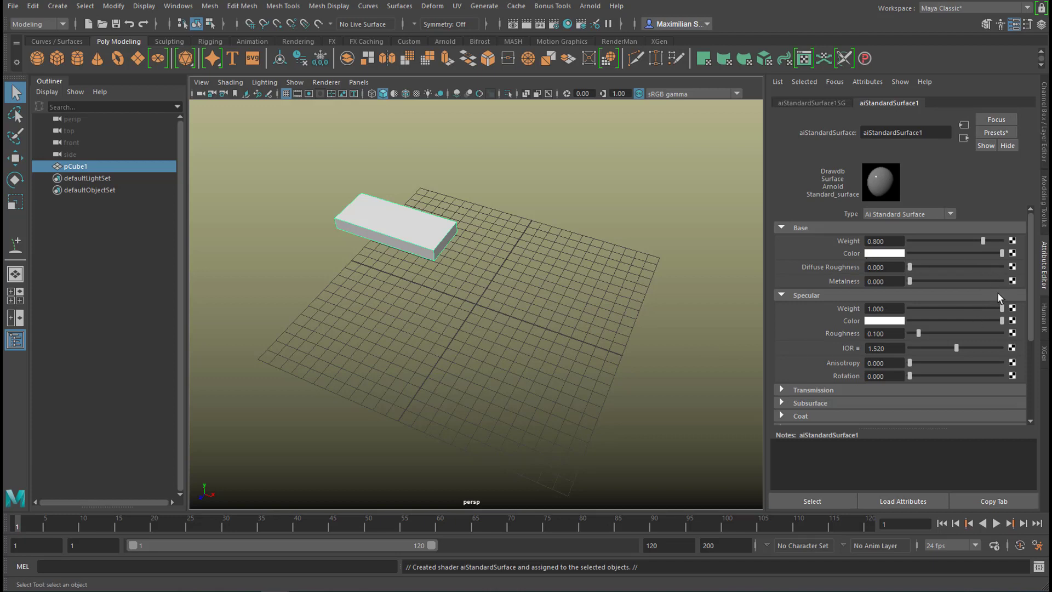
{"action": "mouse_move", "coordinate": [993, 275]}
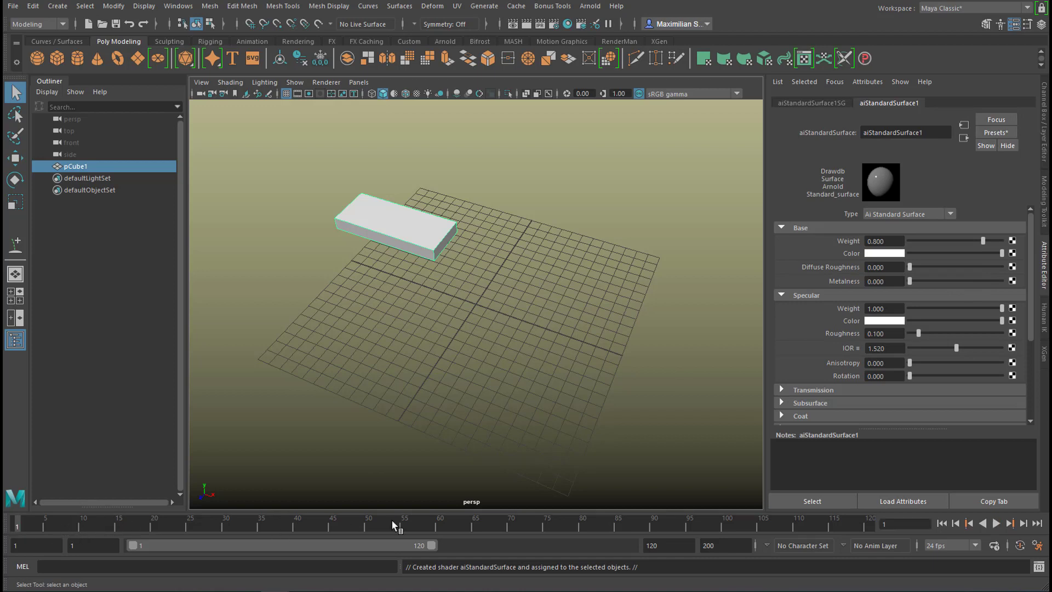
{"action": "mouse_move", "coordinate": [194, 550]}
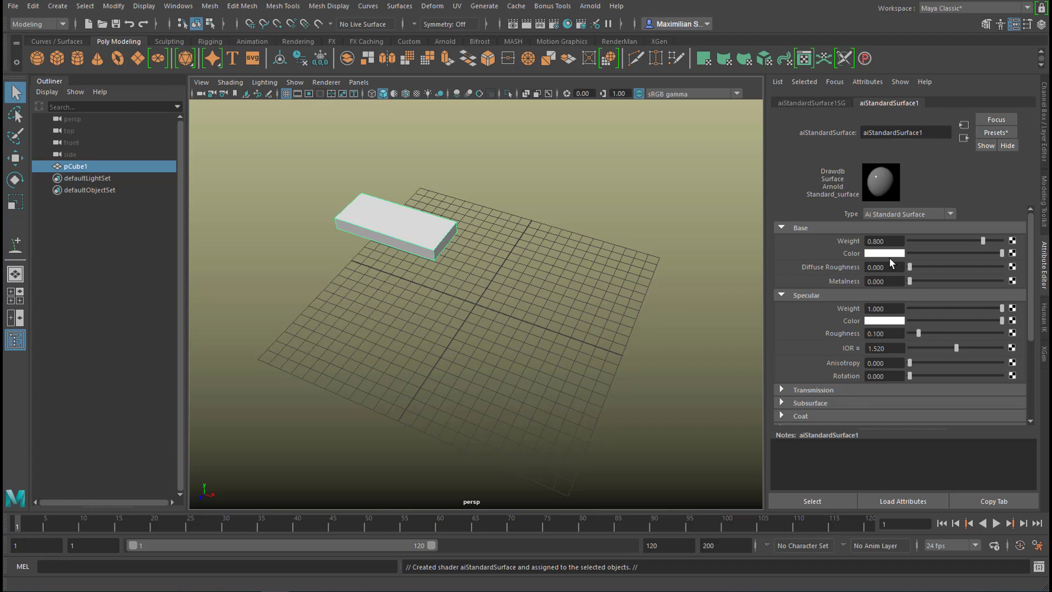
{"action": "mouse_move", "coordinate": [893, 260]}
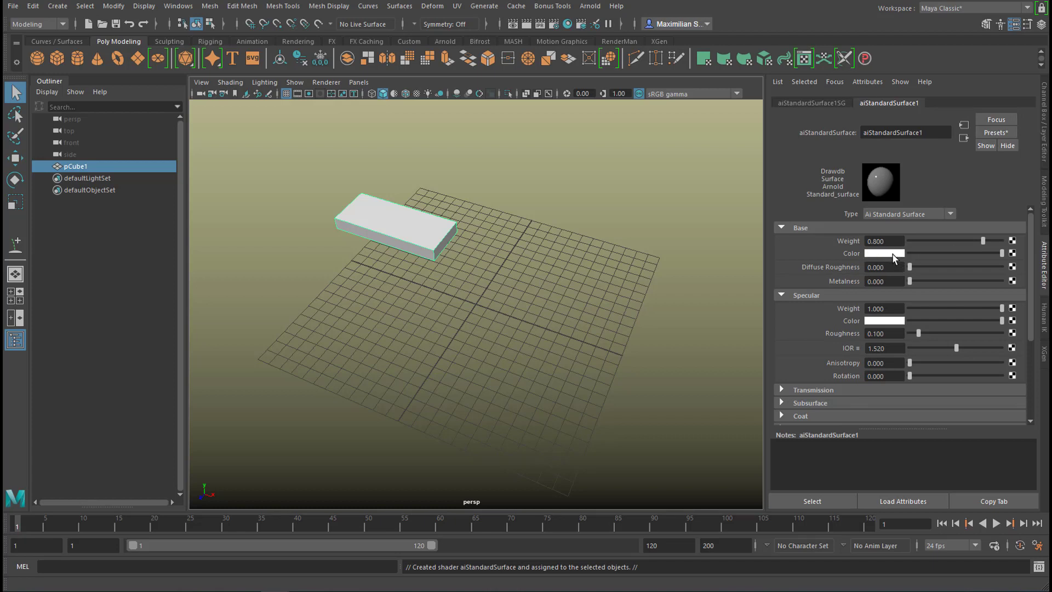
Pick red for the aiStandardSurface Base Color and set a key on it.
{"action": "left_click", "coordinate": [885, 254]}
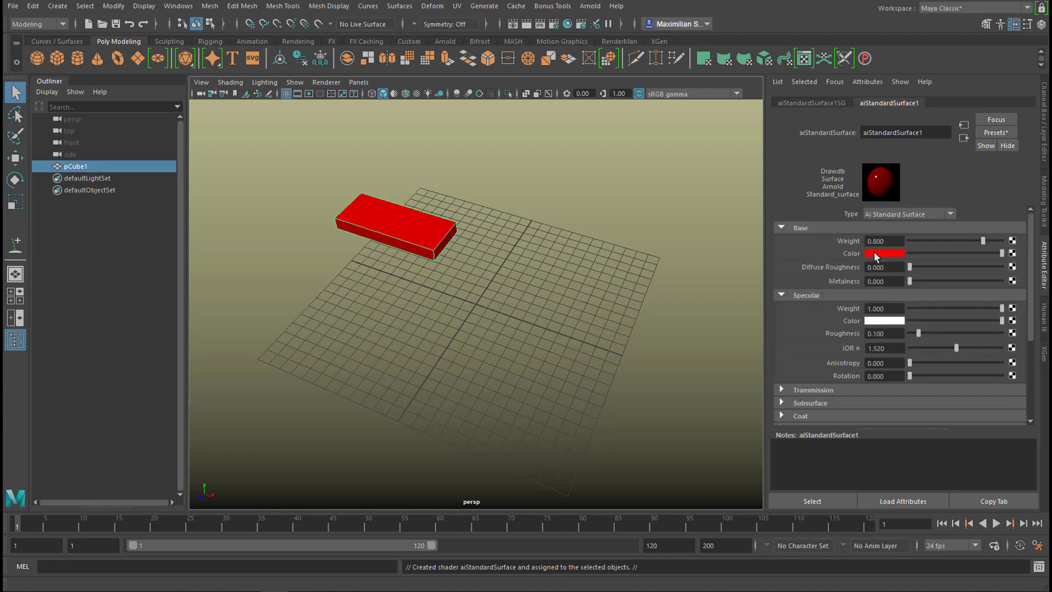
{"action": "mouse_move", "coordinate": [854, 260]}
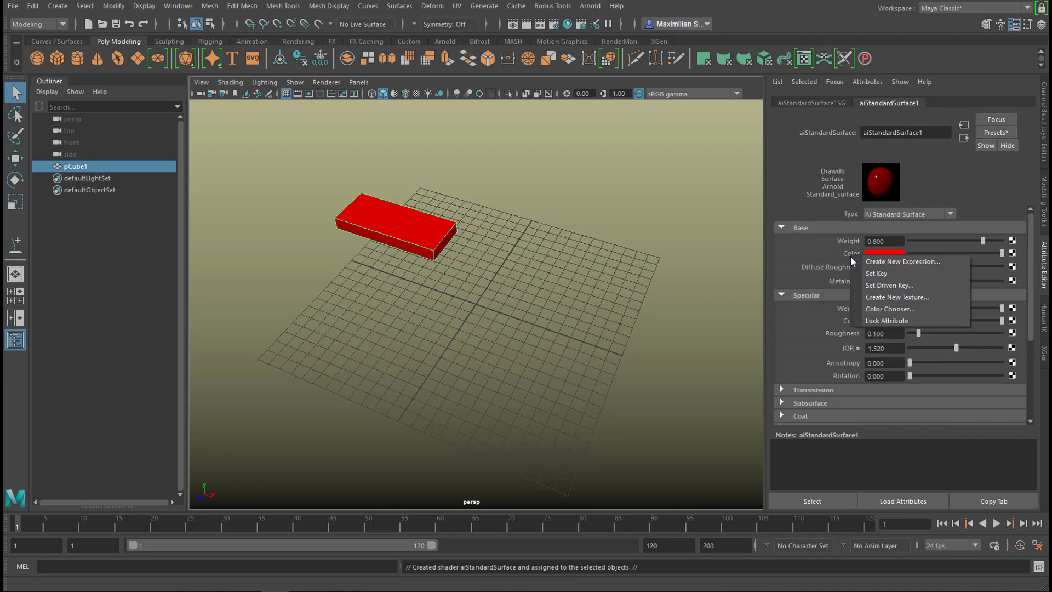
{"action": "mouse_move", "coordinate": [877, 273]}
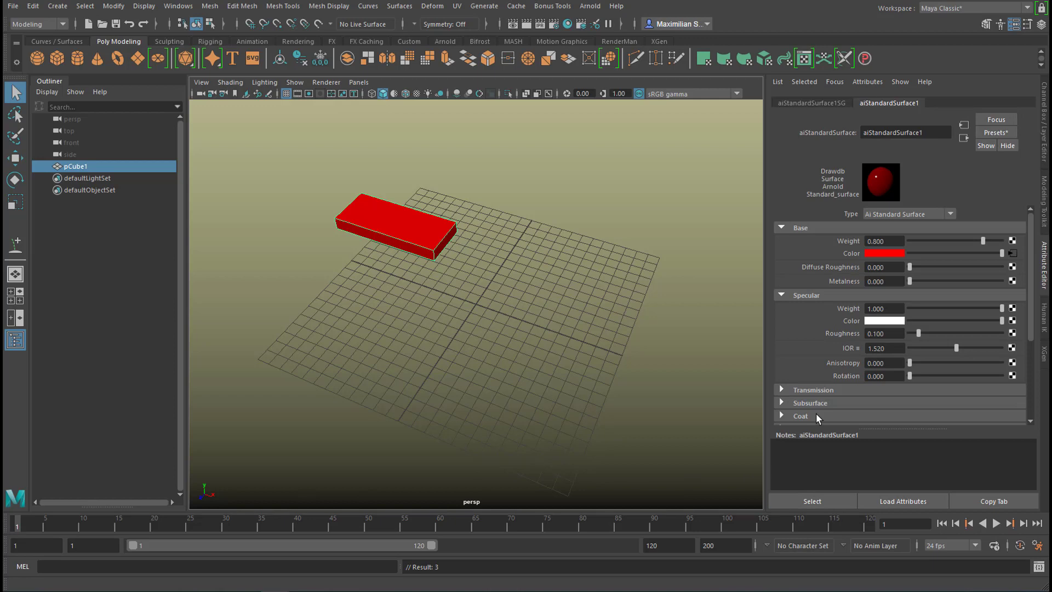
{"action": "mouse_move", "coordinate": [891, 389]}
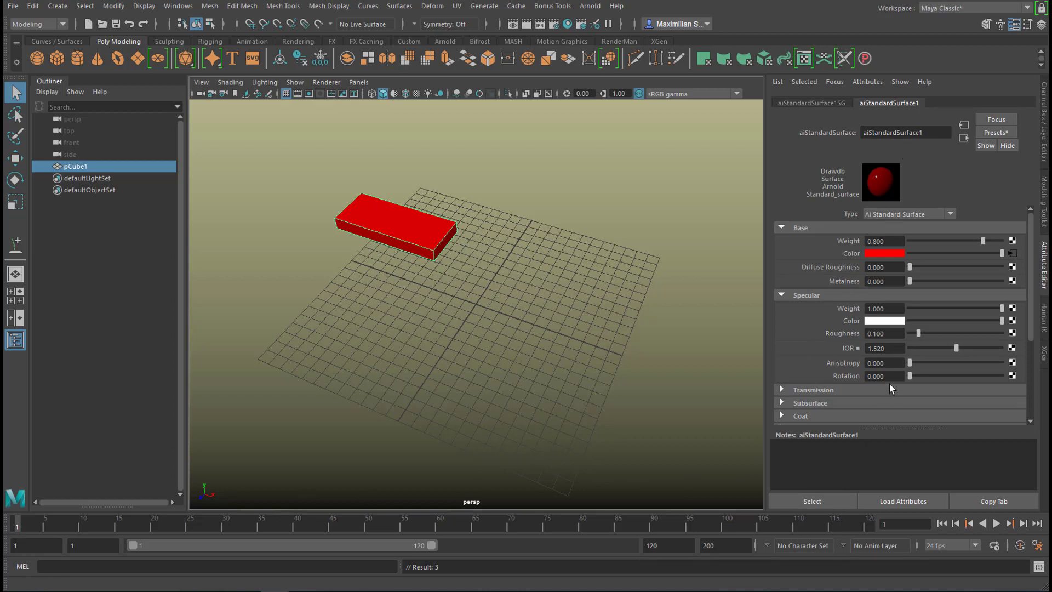
{"action": "mouse_move", "coordinate": [909, 298]}
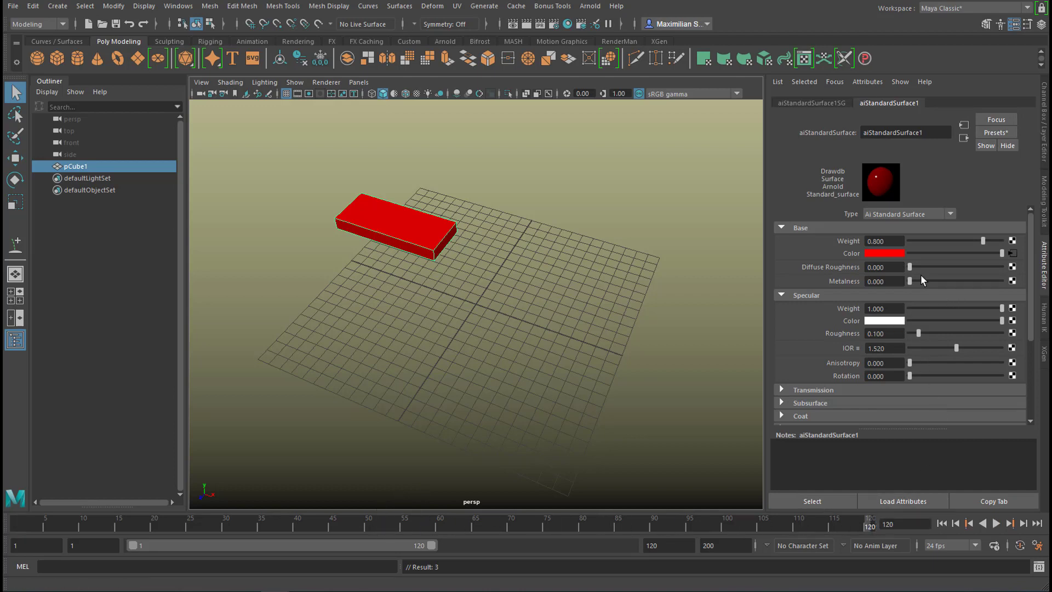
Key the base colour as cyan at frame 120 and play the animation from the start.
{"action": "left_click", "coordinate": [885, 253]}
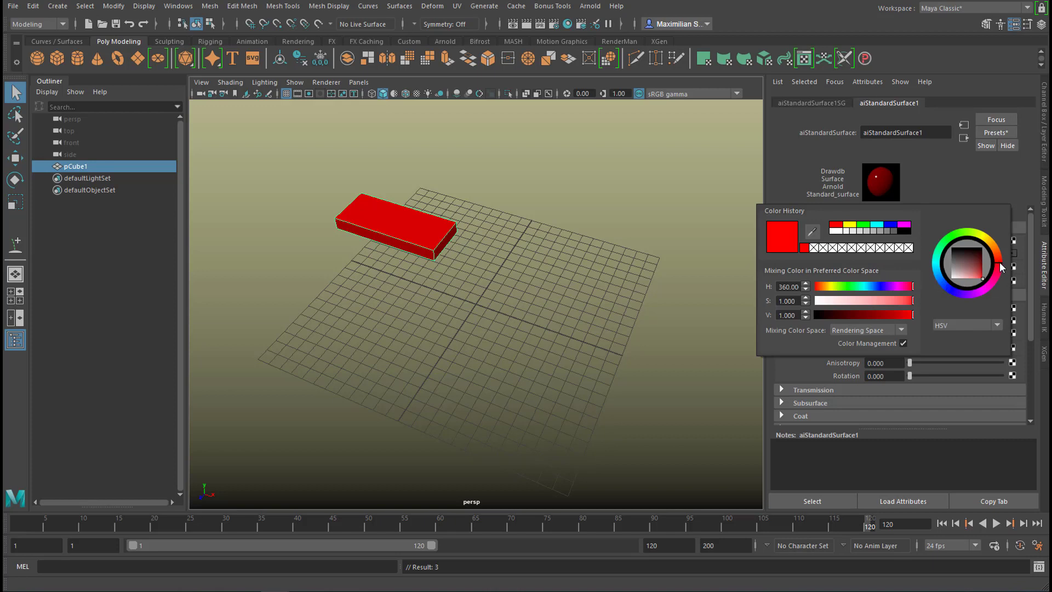
{"action": "mouse_move", "coordinate": [937, 274]}
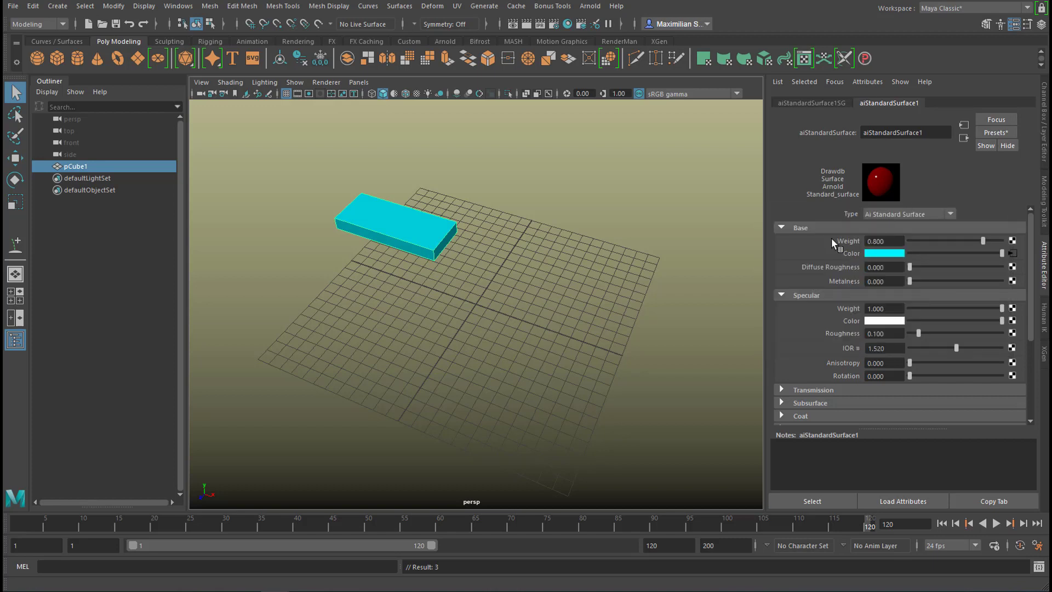
{"action": "mouse_move", "coordinate": [858, 280]}
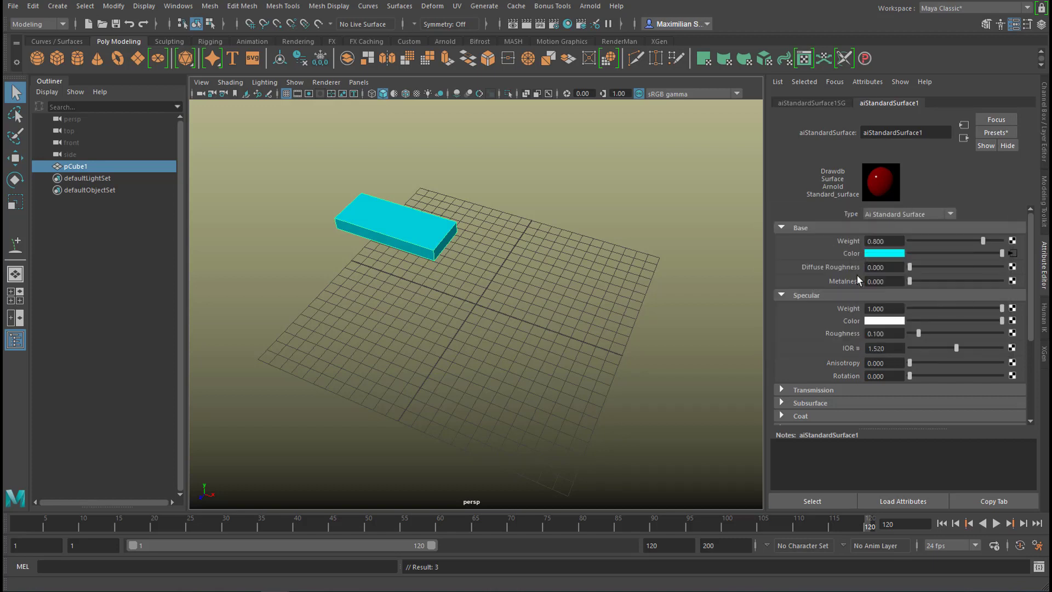
{"action": "left_click", "coordinate": [884, 253]}
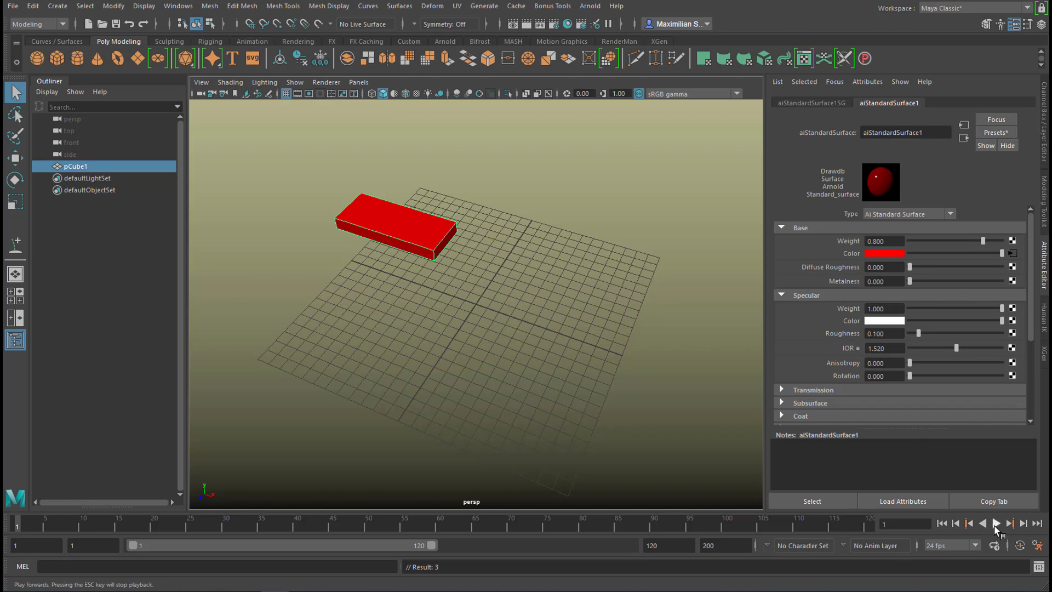
{"action": "left_click", "coordinate": [996, 522]}
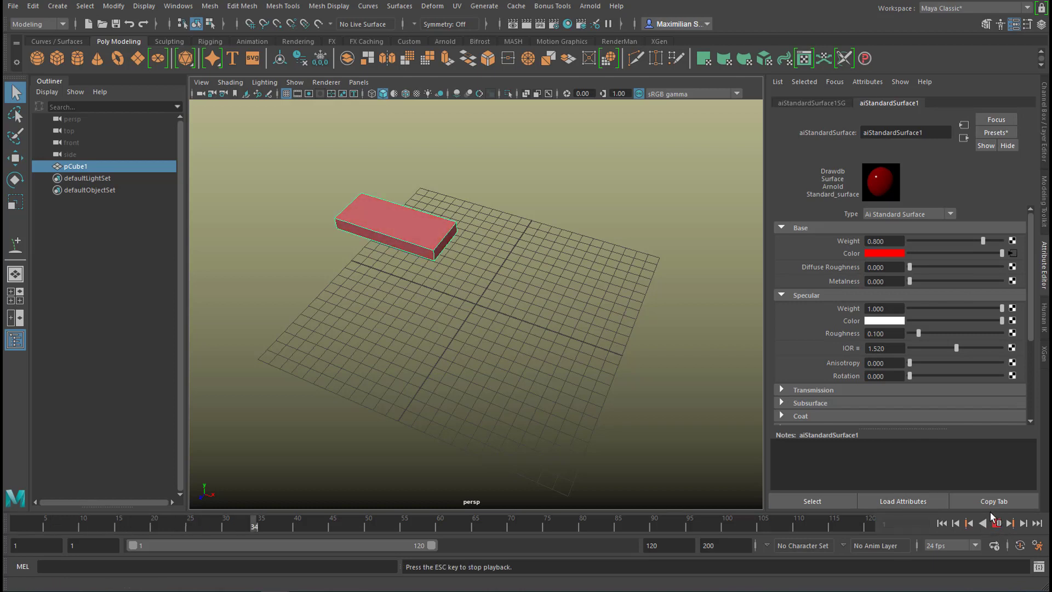
{"action": "left_click", "coordinate": [996, 524]}
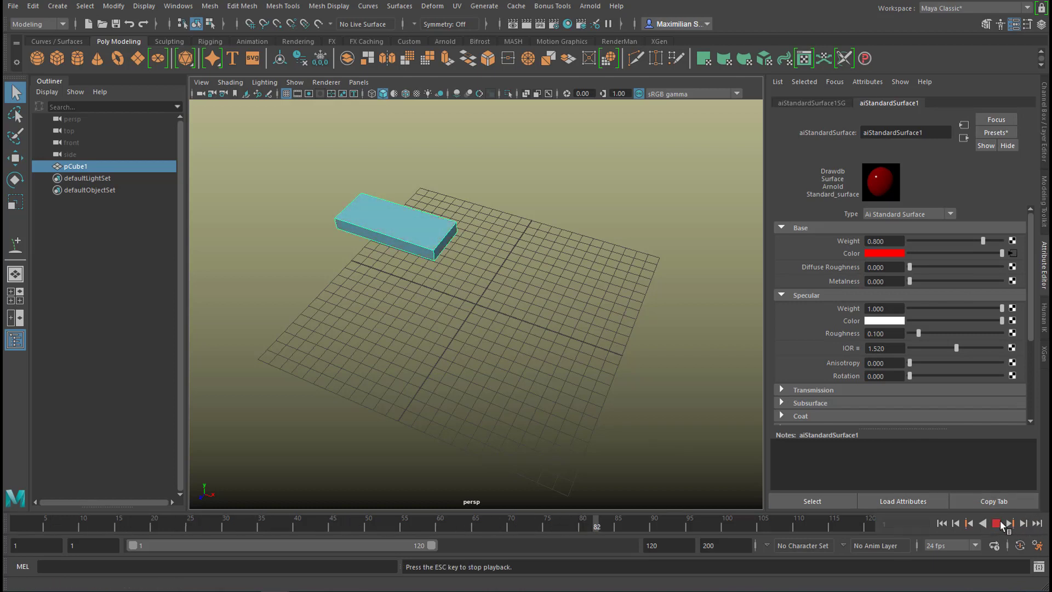
{"action": "left_click", "coordinate": [968, 524]}
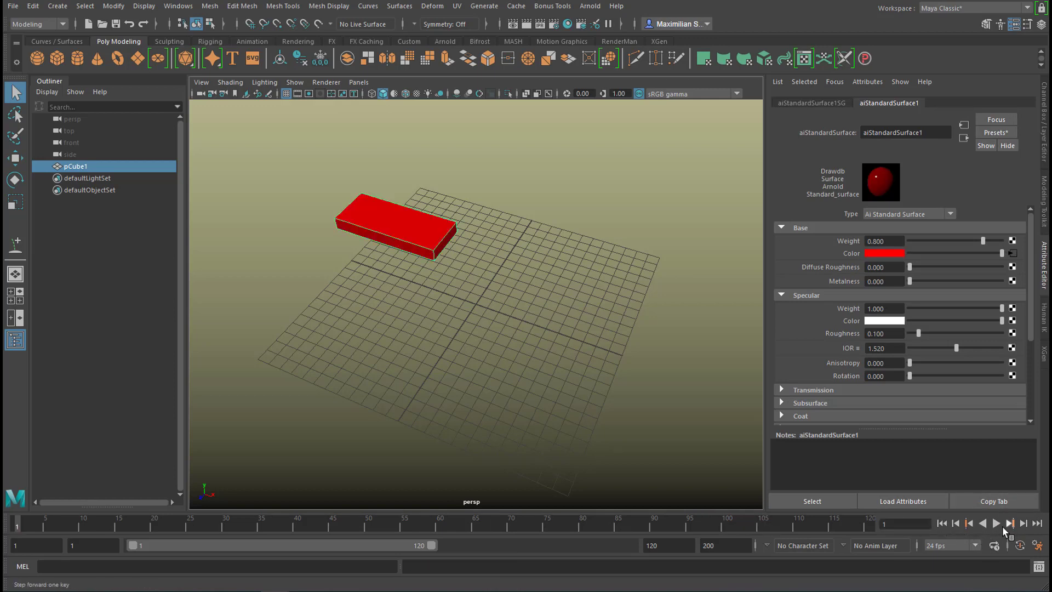
{"action": "left_click", "coordinate": [996, 523]}
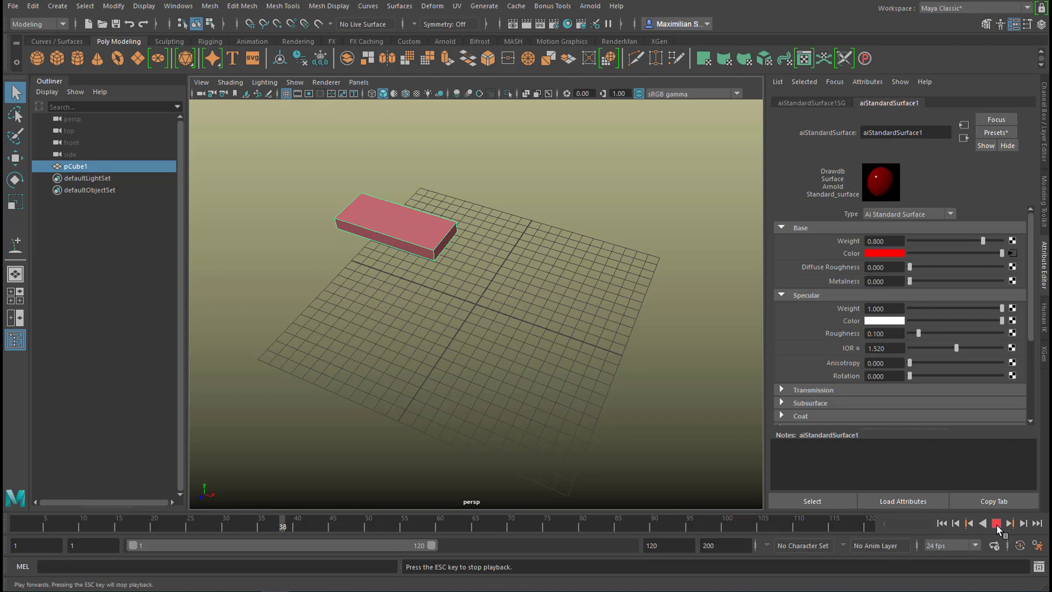
{"action": "left_click", "coordinate": [996, 523]}
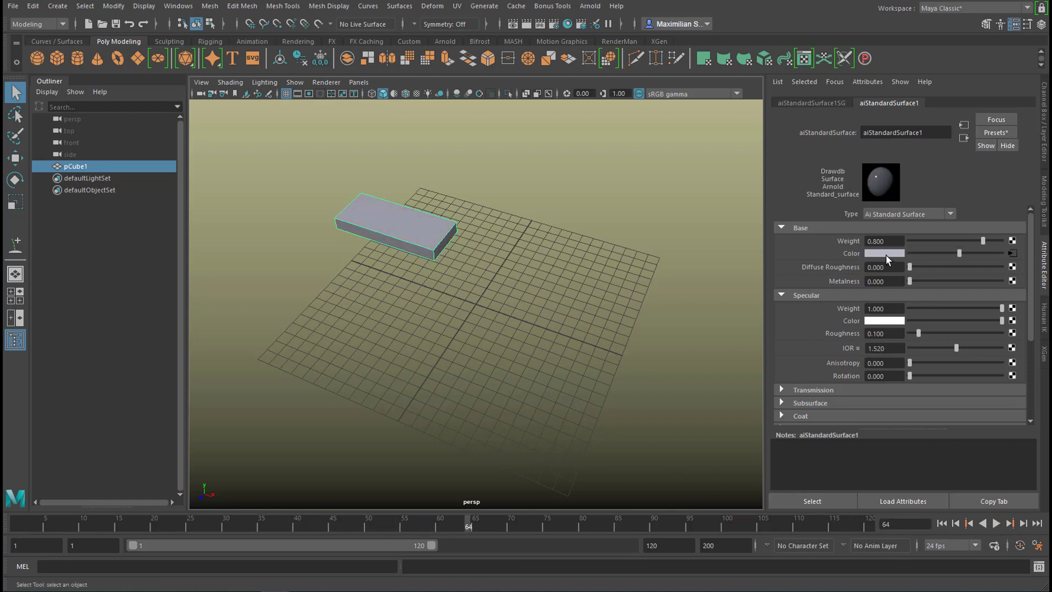
Key the base colour green at frame 64 and replay the animation from the beginning.
{"action": "left_click", "coordinate": [885, 254]}
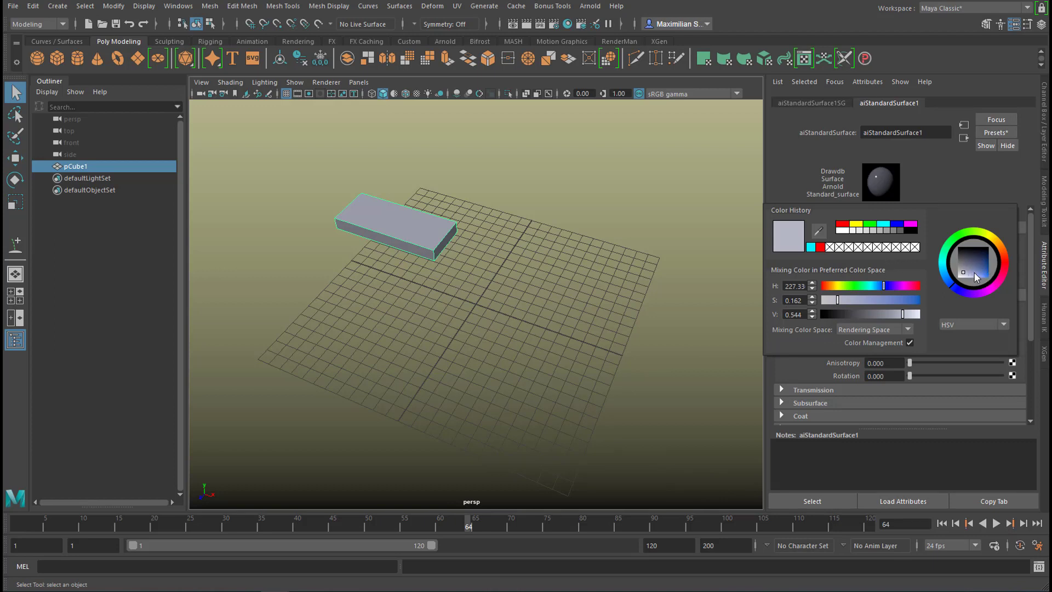
{"action": "mouse_move", "coordinate": [980, 275]}
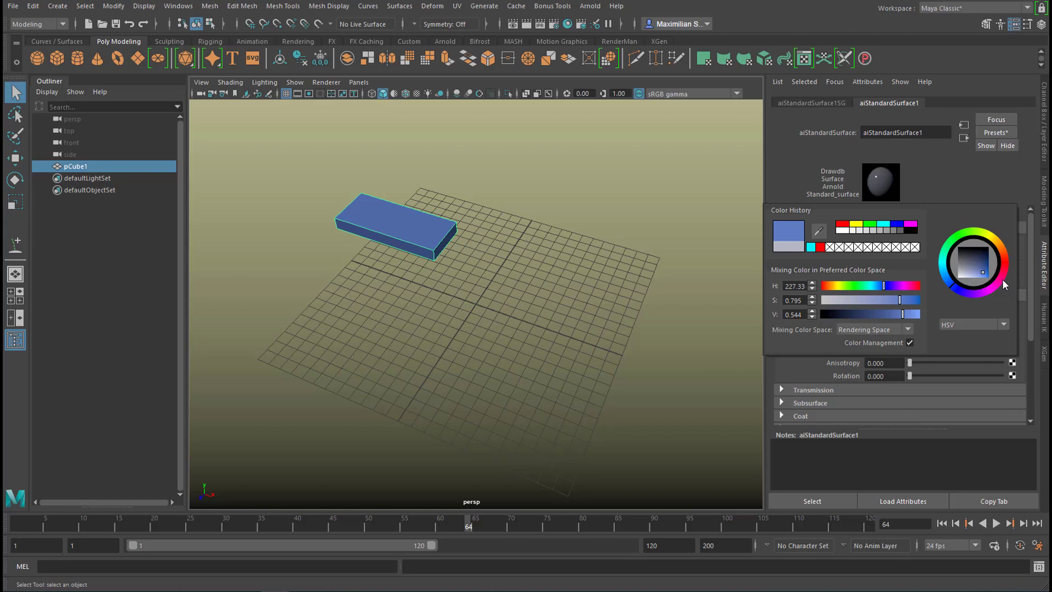
{"action": "mouse_move", "coordinate": [1008, 260]}
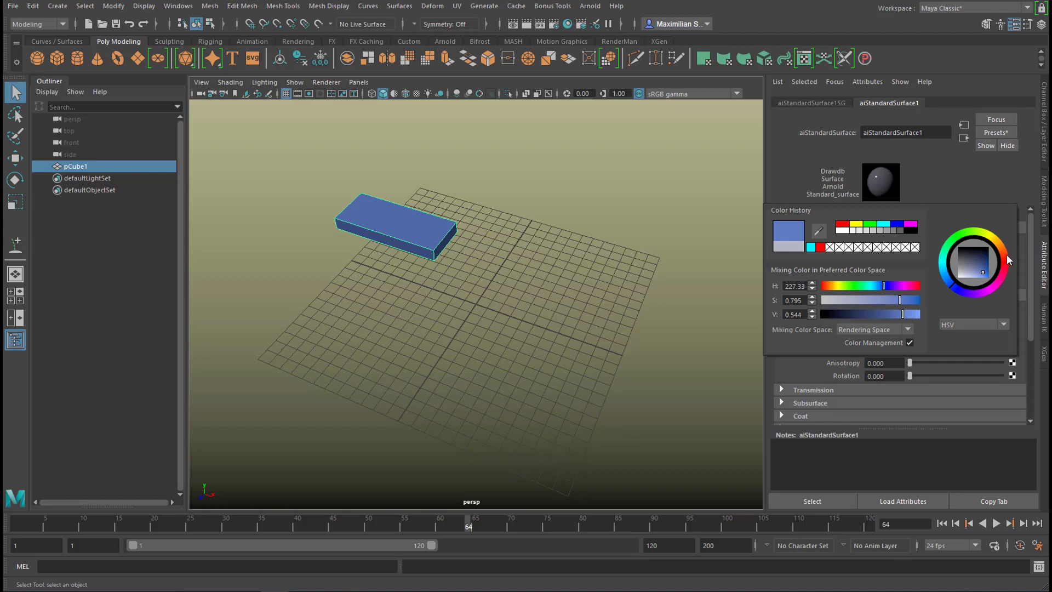
{"action": "left_click", "coordinate": [964, 250]}
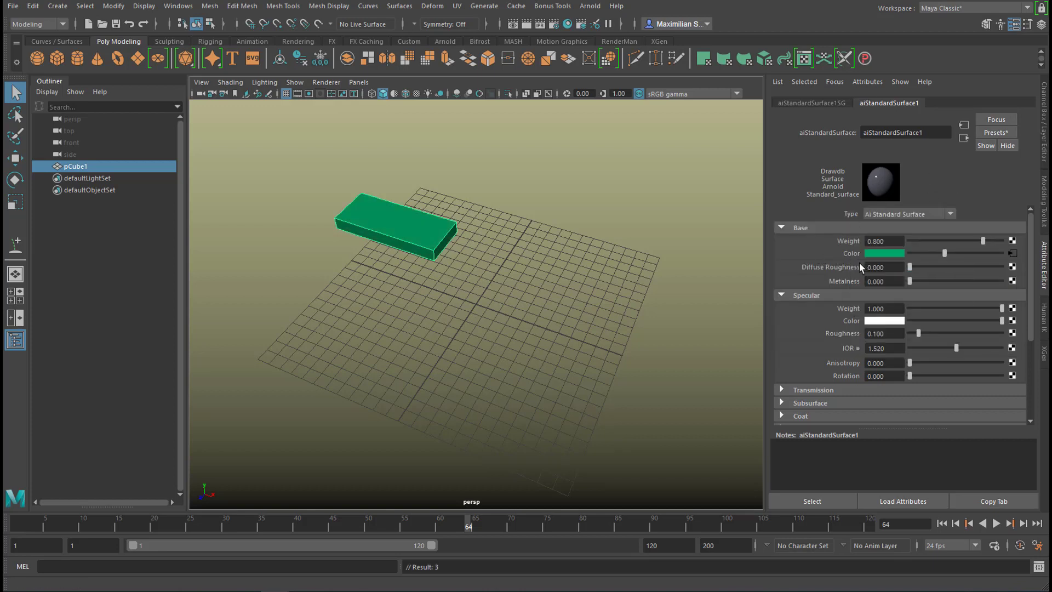
{"action": "left_click", "coordinate": [995, 523]}
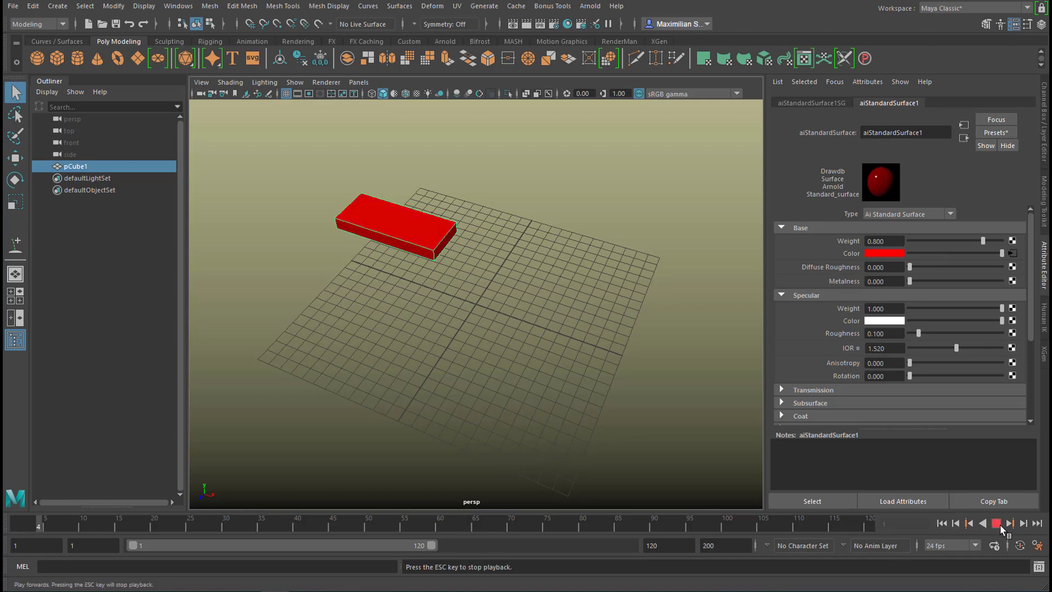
{"action": "left_click", "coordinate": [1011, 523]}
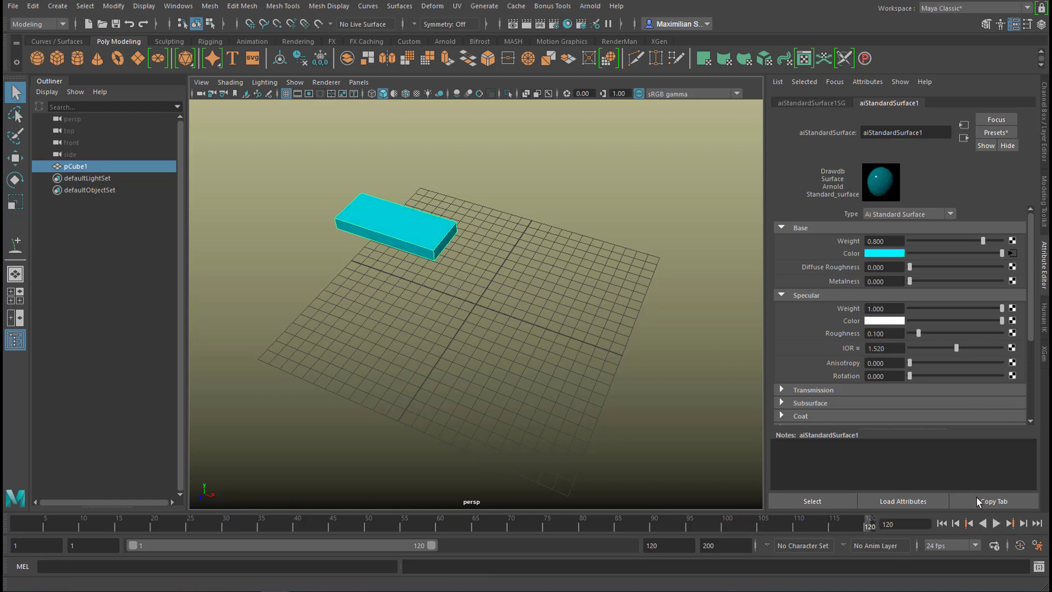
{"action": "left_click", "coordinate": [996, 523]}
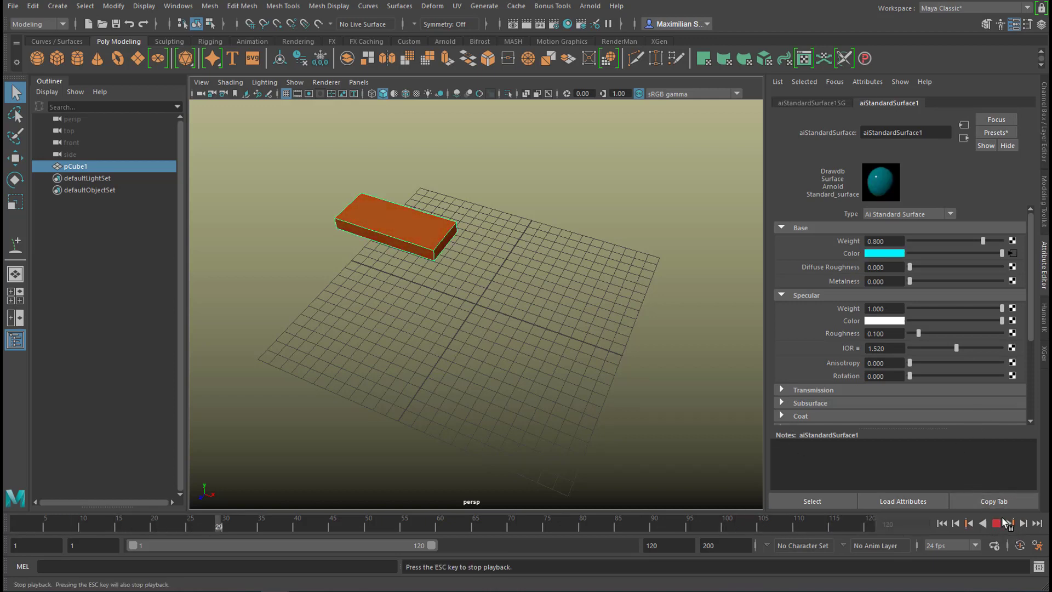
{"action": "left_click", "coordinate": [996, 524]}
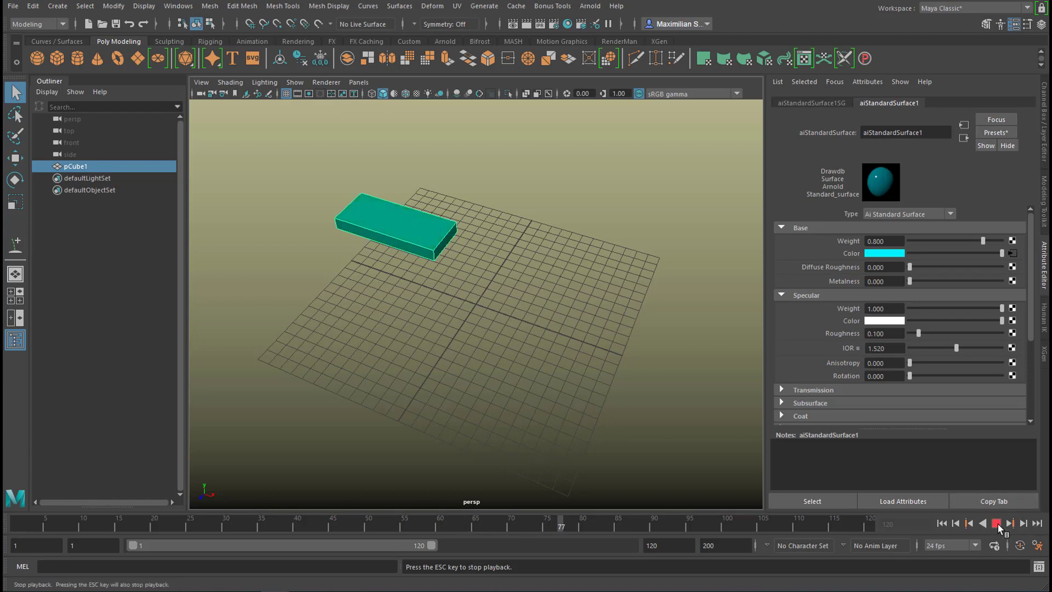
{"action": "left_click", "coordinate": [996, 524]}
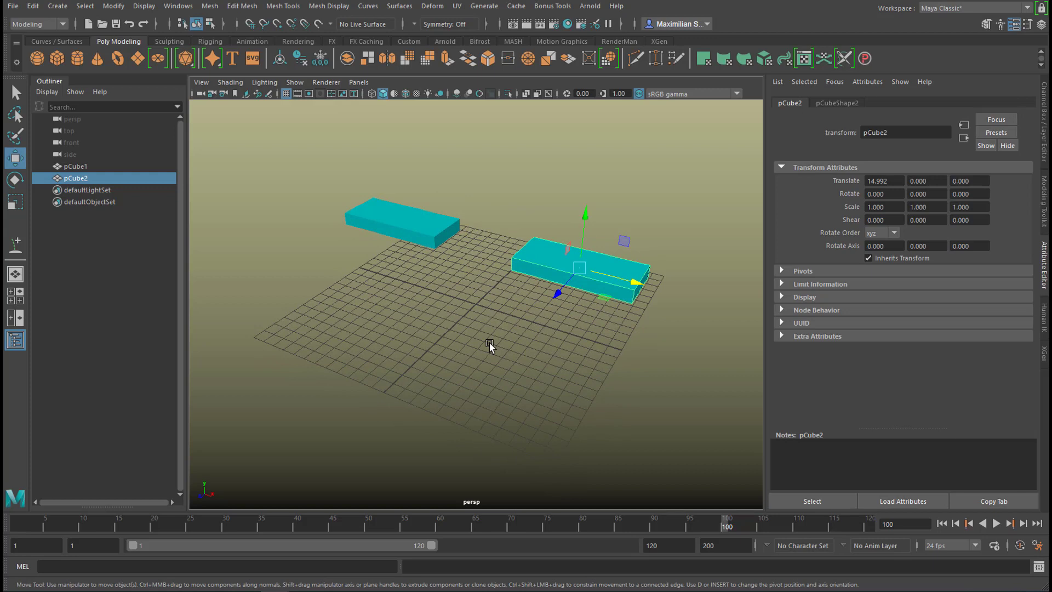
Freeze pCube2's transforms and assign it a new aiStandardSurface material coloured yellow.
{"action": "left_click", "coordinate": [113, 6]}
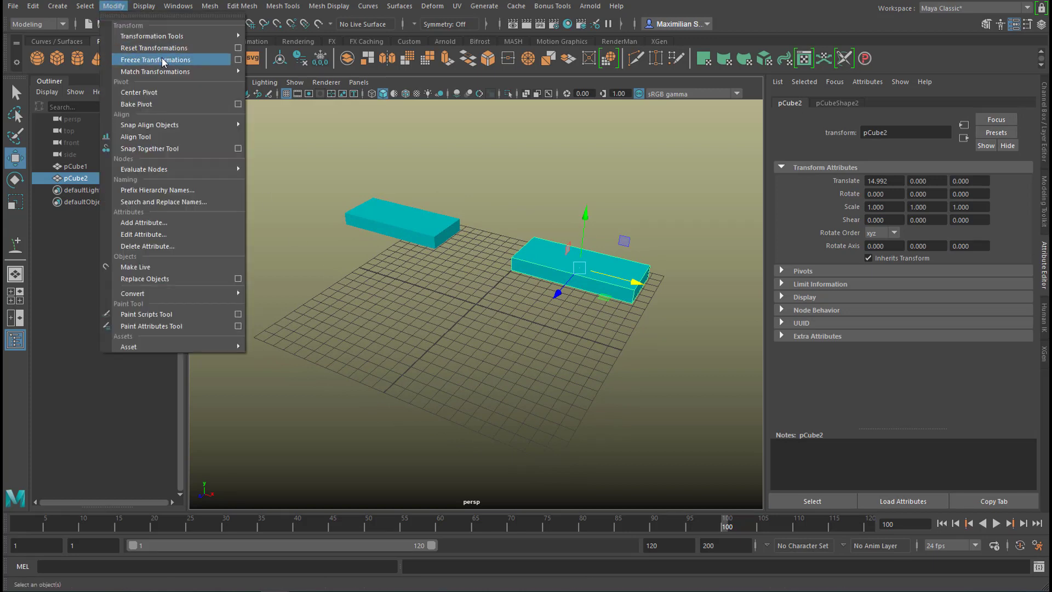
{"action": "left_click", "coordinate": [155, 59]}
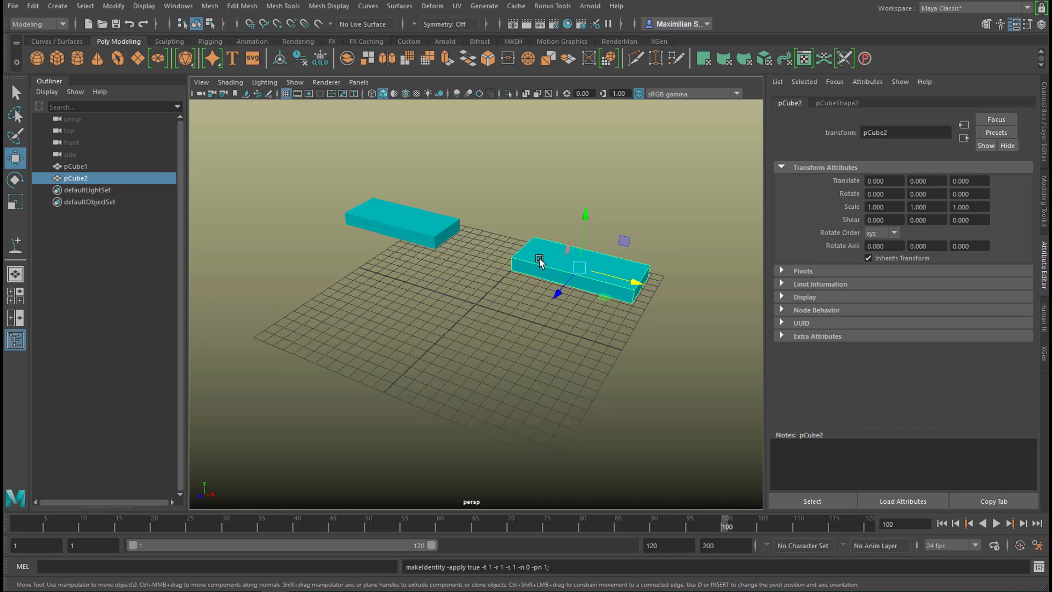
{"action": "right_click", "coordinate": [542, 262]}
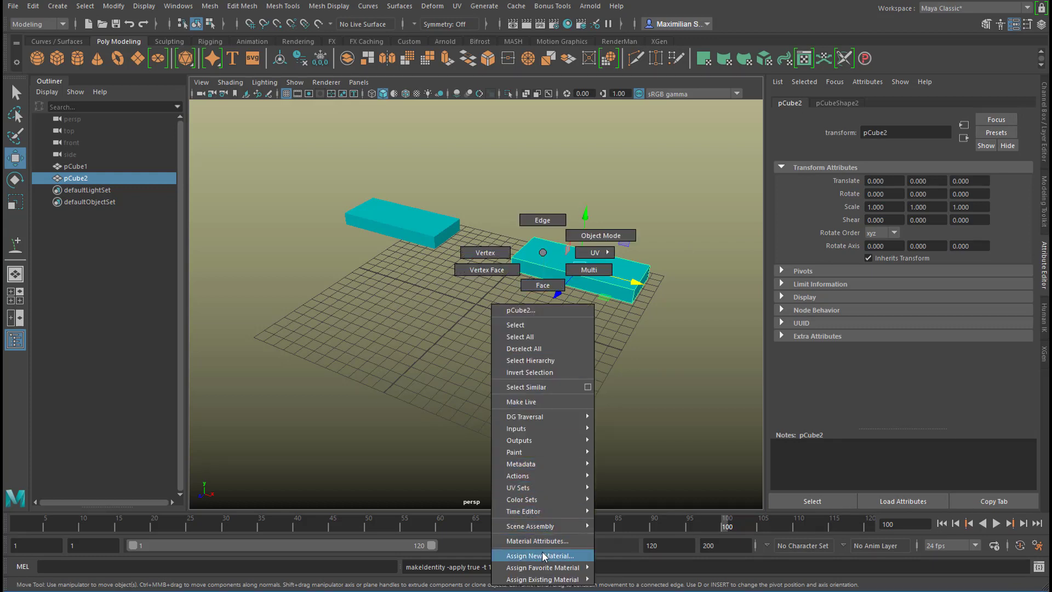
{"action": "left_click", "coordinate": [541, 556]}
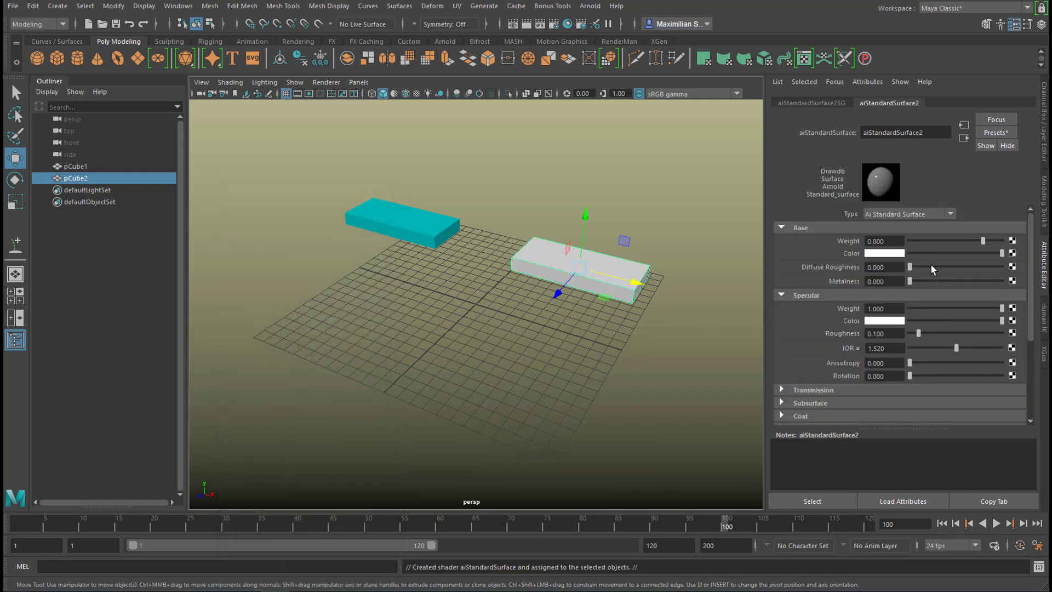
{"action": "mouse_move", "coordinate": [1000, 281]}
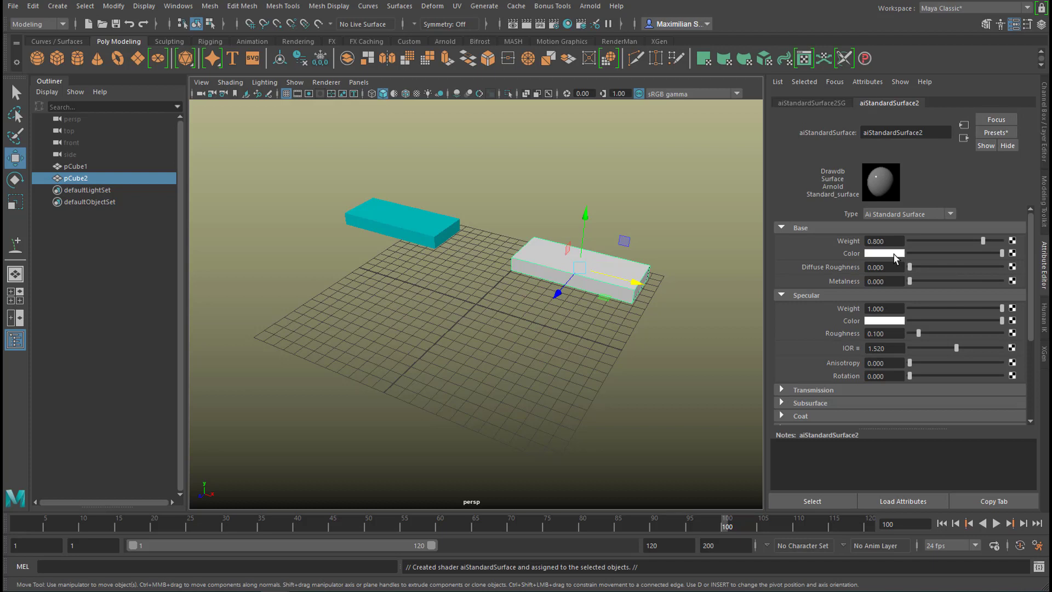
{"action": "left_click", "coordinate": [885, 253]}
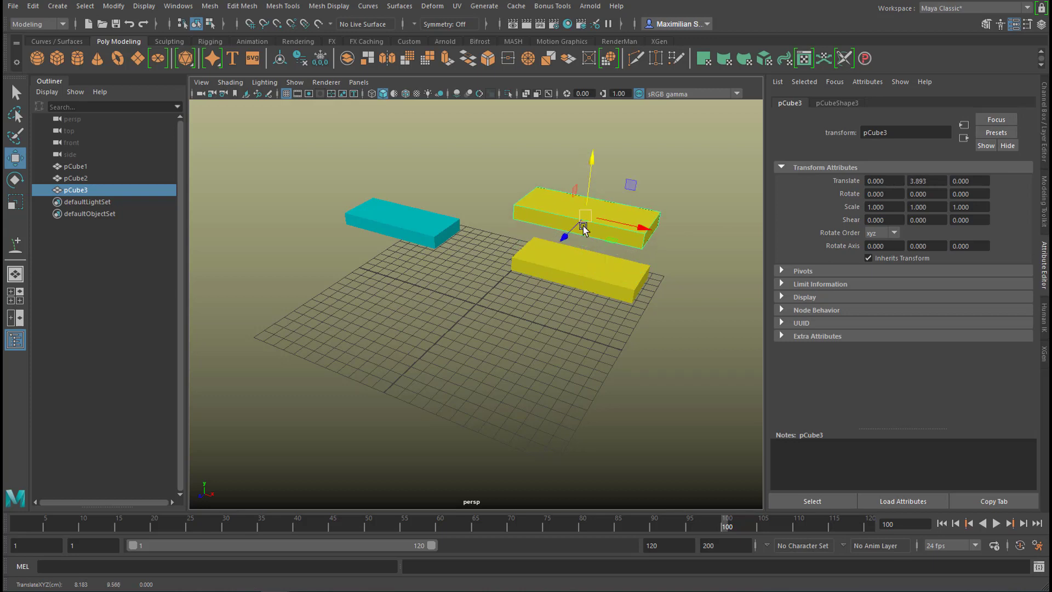
{"action": "mouse_move", "coordinate": [529, 208]}
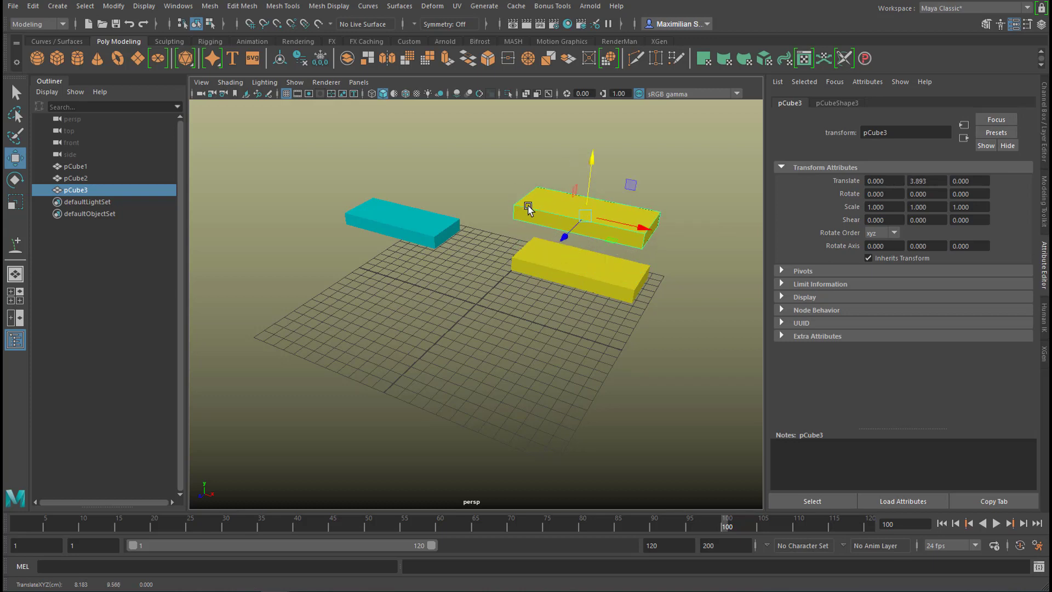
Give pCube3 a checker-textured material and set place2dTexture Repeat UV to 12 by 6.
{"action": "right_click", "coordinate": [528, 206]}
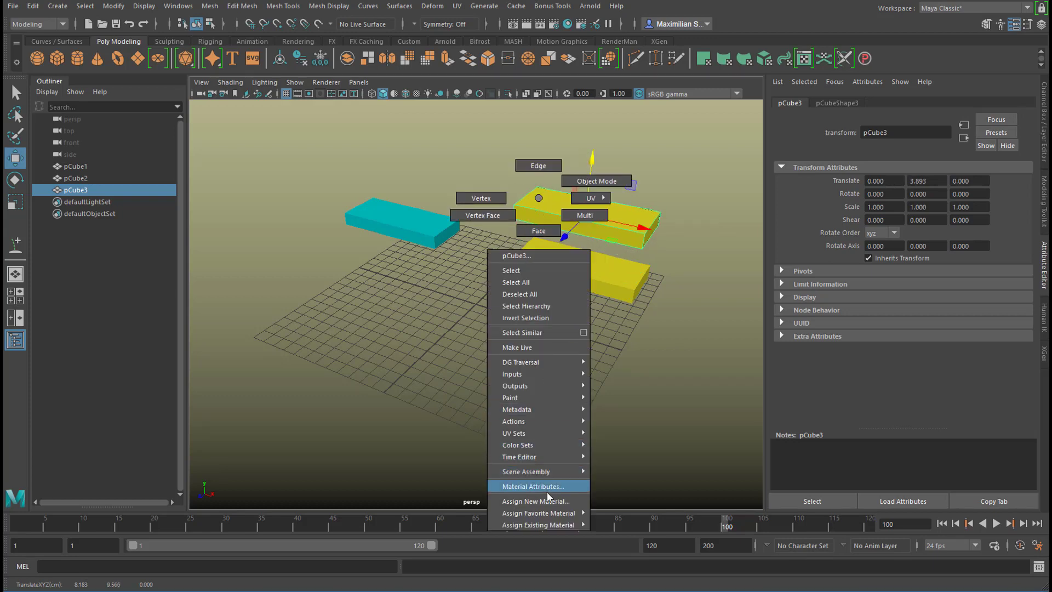
{"action": "left_click", "coordinate": [534, 500]}
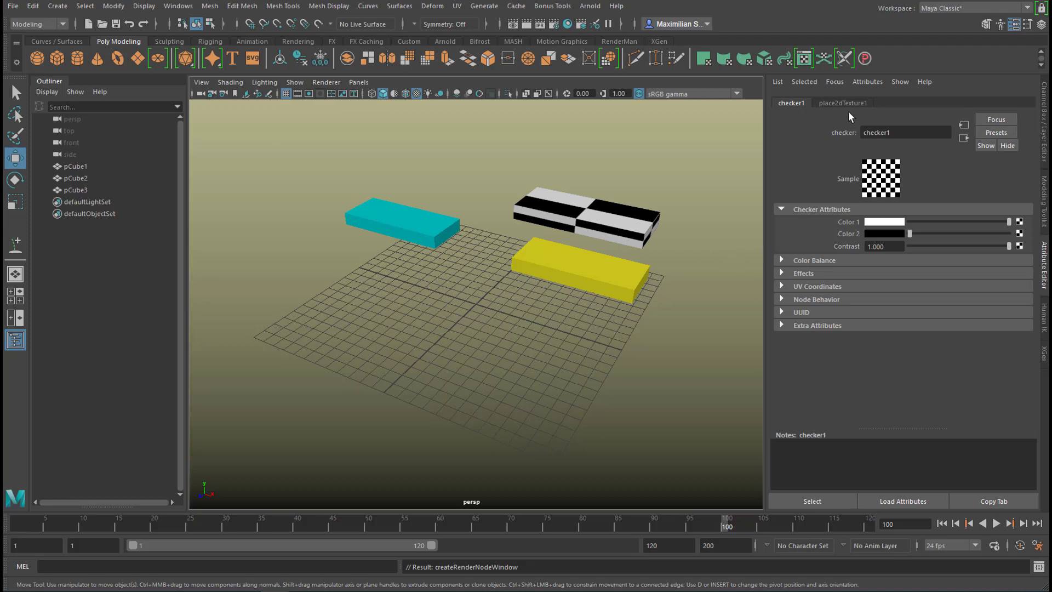
{"action": "left_click", "coordinate": [843, 102]}
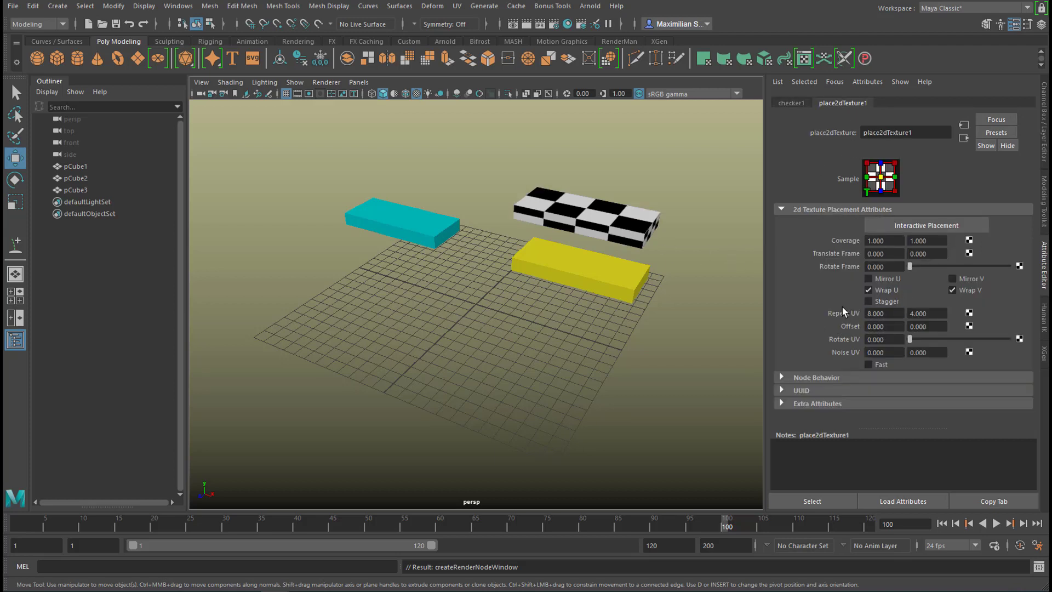
{"action": "triple_click", "coordinate": [927, 312]}
{"action": "type", "text": "12"}
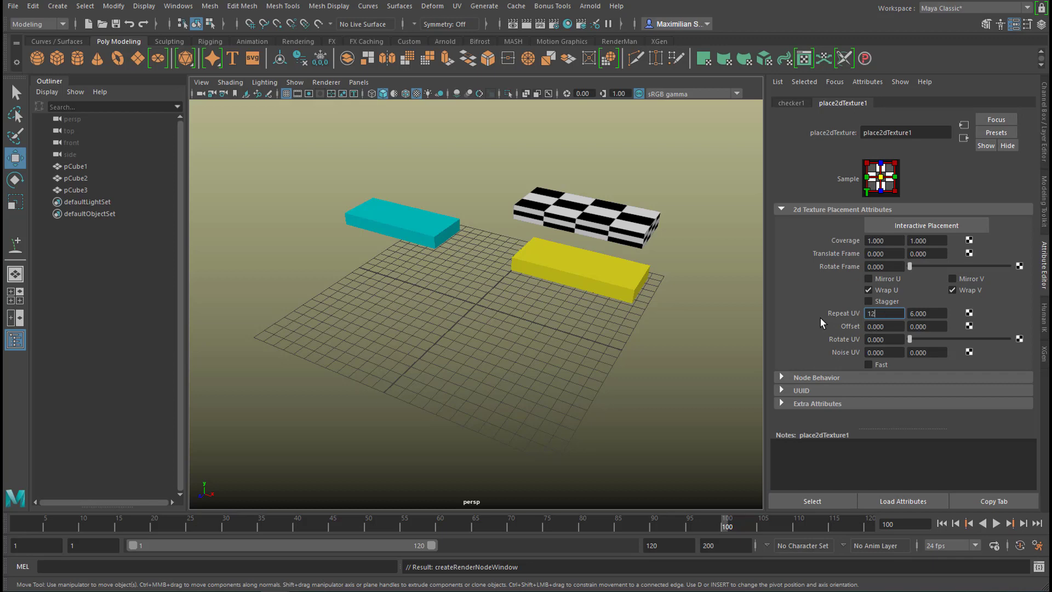
{"action": "key", "text": "Return"}
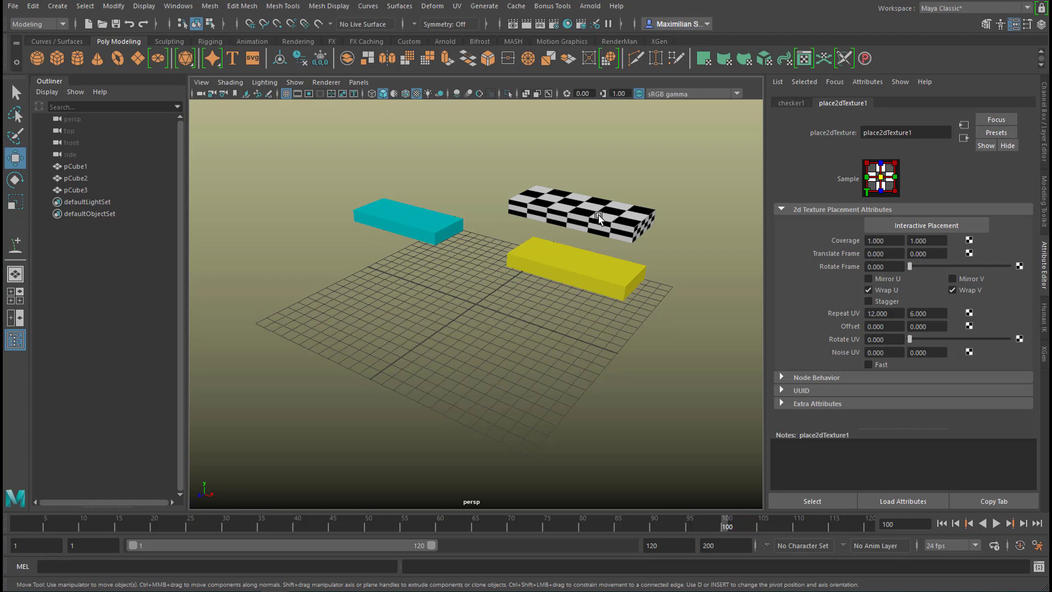
Select pCube3 and edit its Translate Y value in the Attribute Editor.
{"action": "left_click", "coordinate": [580, 213]}
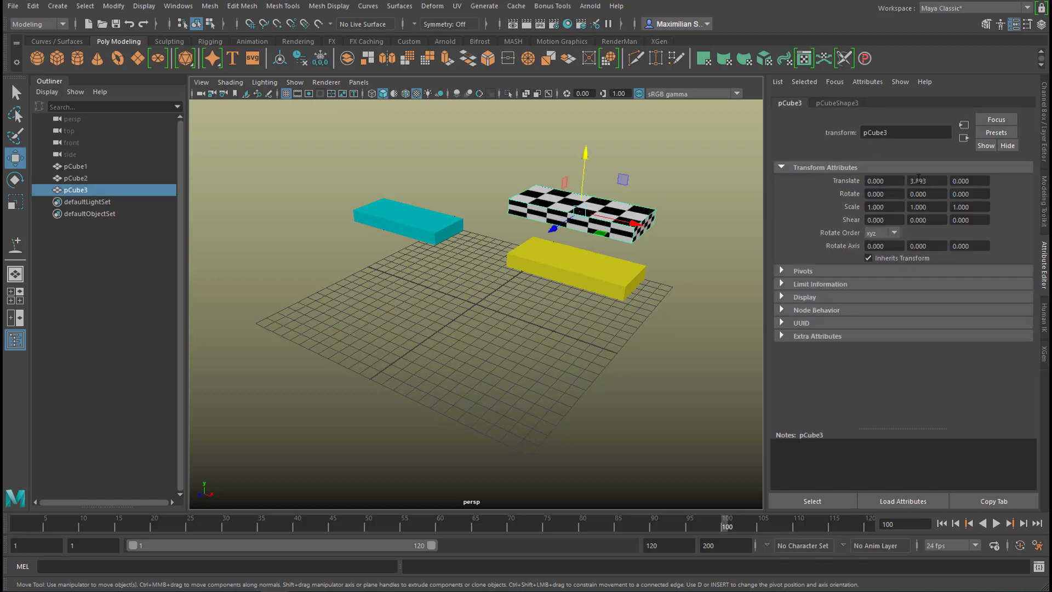
{"action": "triple_click", "coordinate": [926, 180]}
{"action": "type", "text": "0.000"}
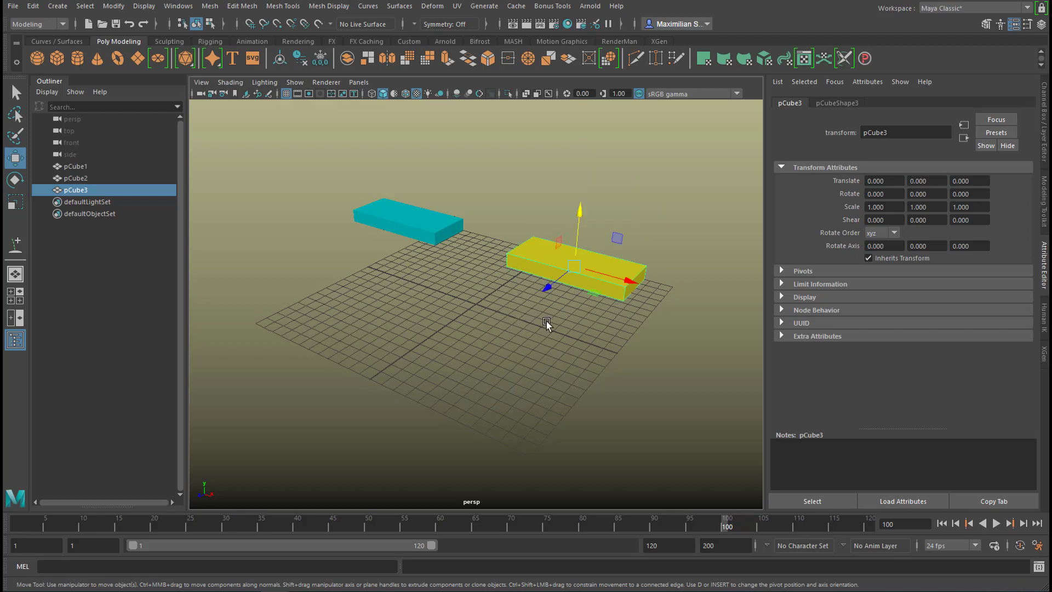
{"action": "mouse_move", "coordinate": [580, 297]}
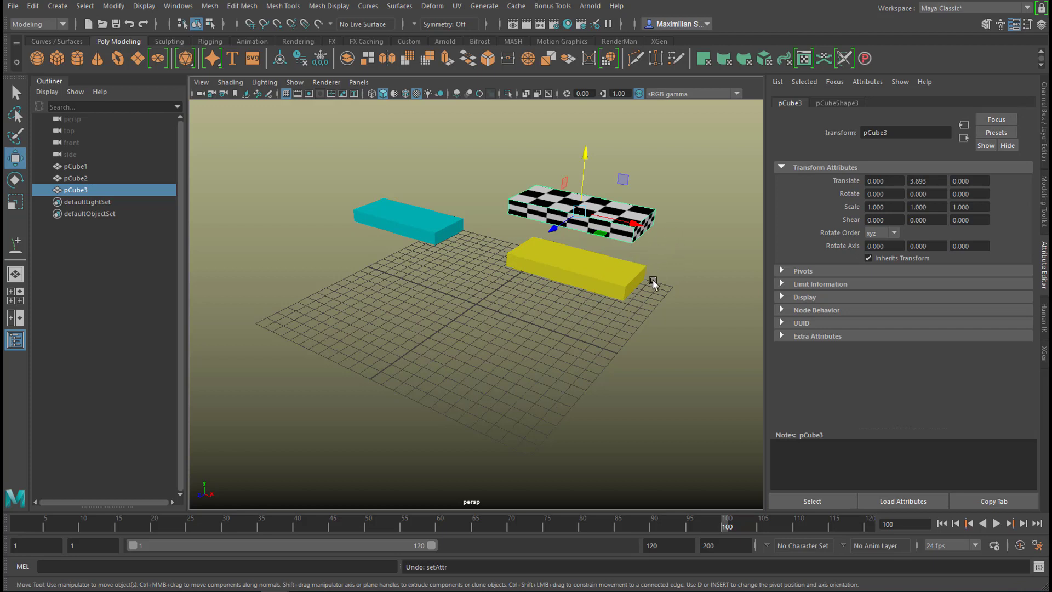
{"action": "mouse_move", "coordinate": [289, 511]}
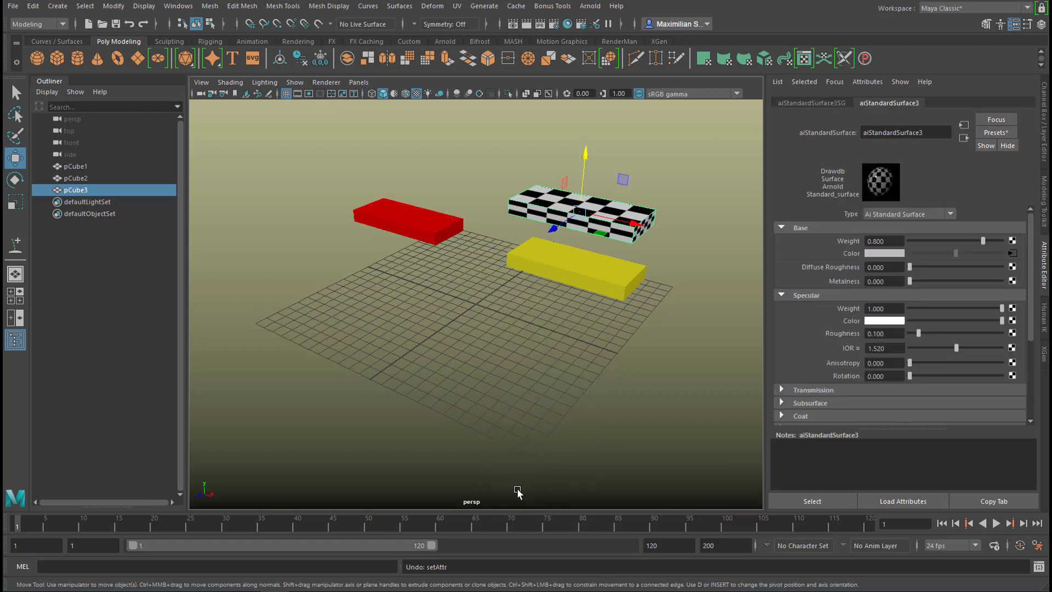
{"action": "mouse_move", "coordinate": [1030, 262]}
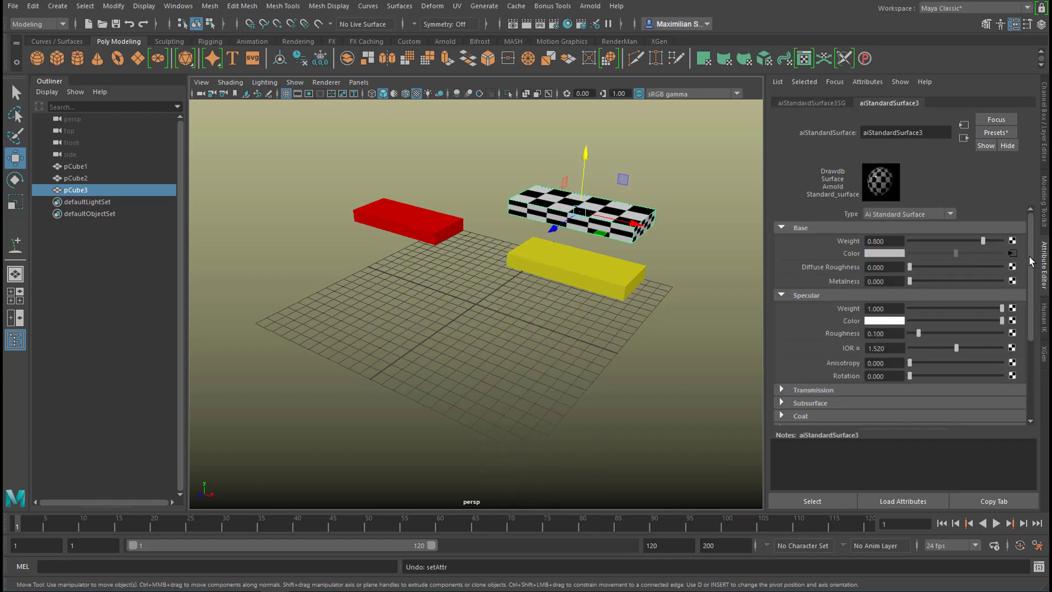
Key aiStandardSurface3 transmission weight at 1 on frame 1 and 0 at frame 120.
{"action": "scroll", "scroll_direction": "down", "scroll_amount": 3}
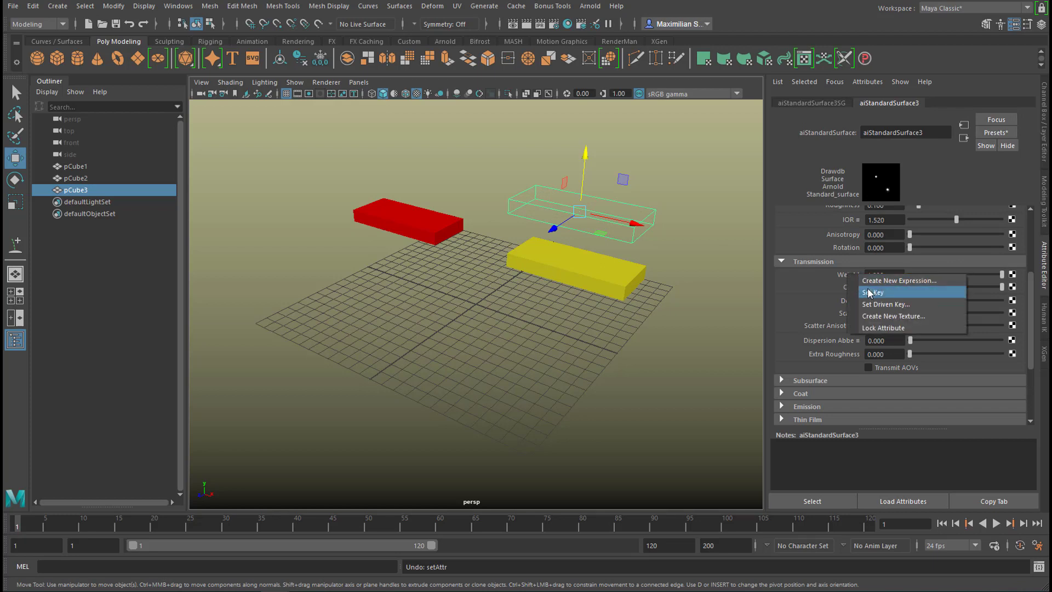
{"action": "left_click", "coordinate": [874, 293]}
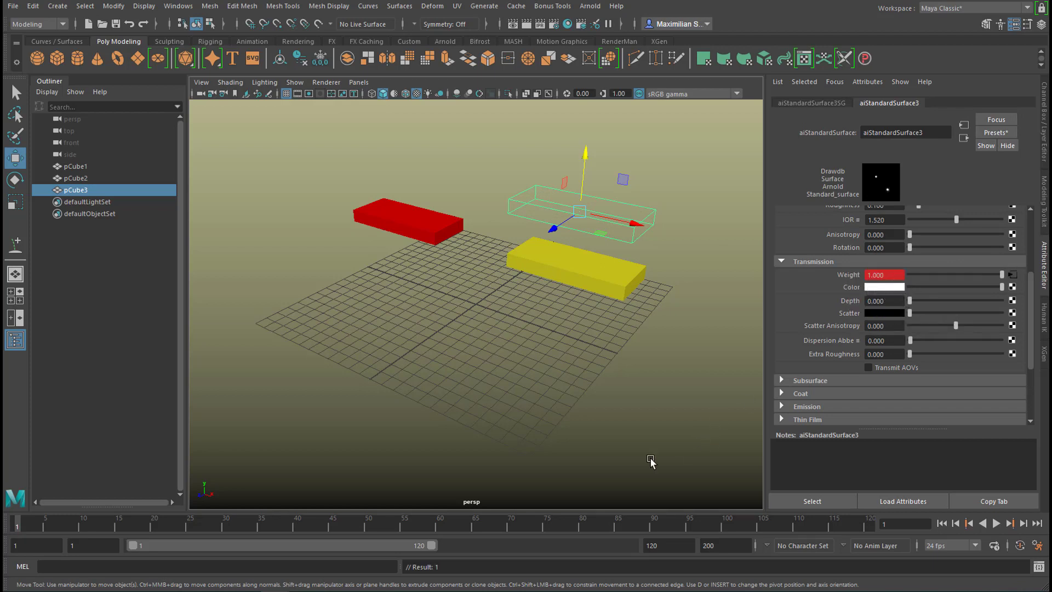
{"action": "mouse_move", "coordinate": [526, 530]}
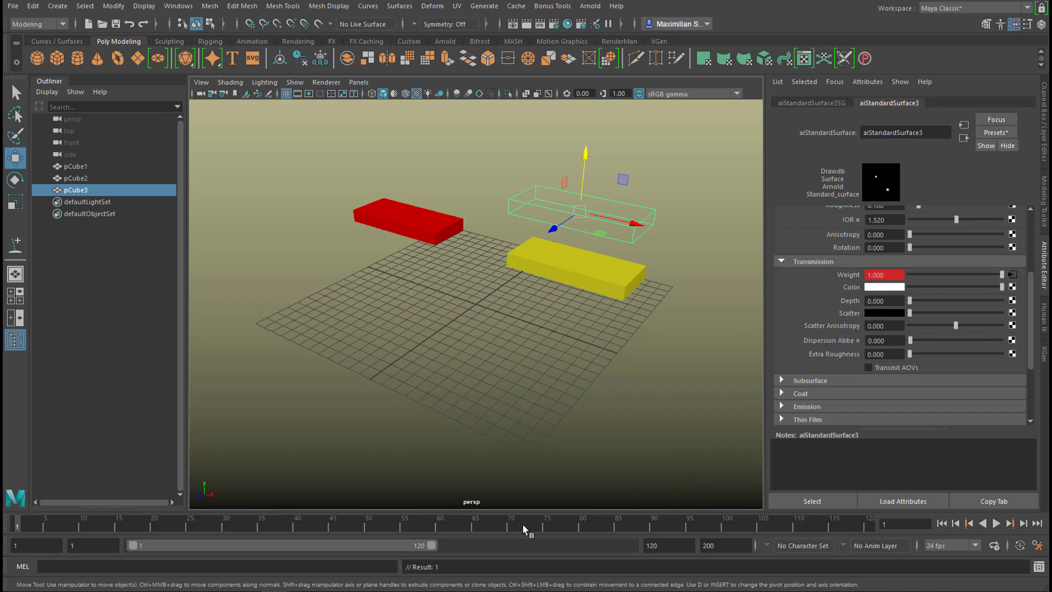
{"action": "mouse_move", "coordinate": [271, 529]}
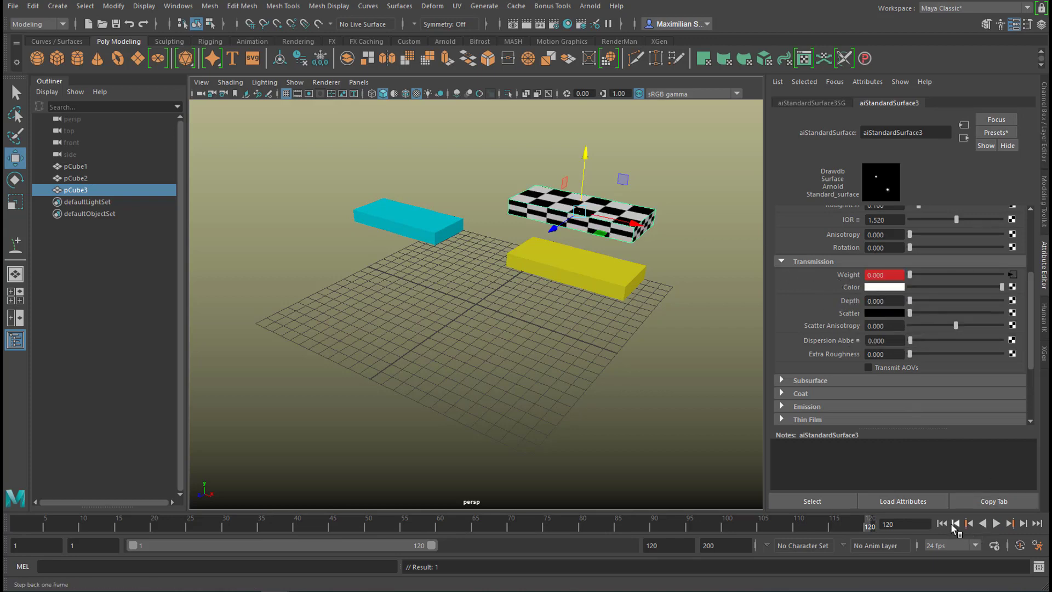
{"action": "left_click", "coordinate": [982, 523]}
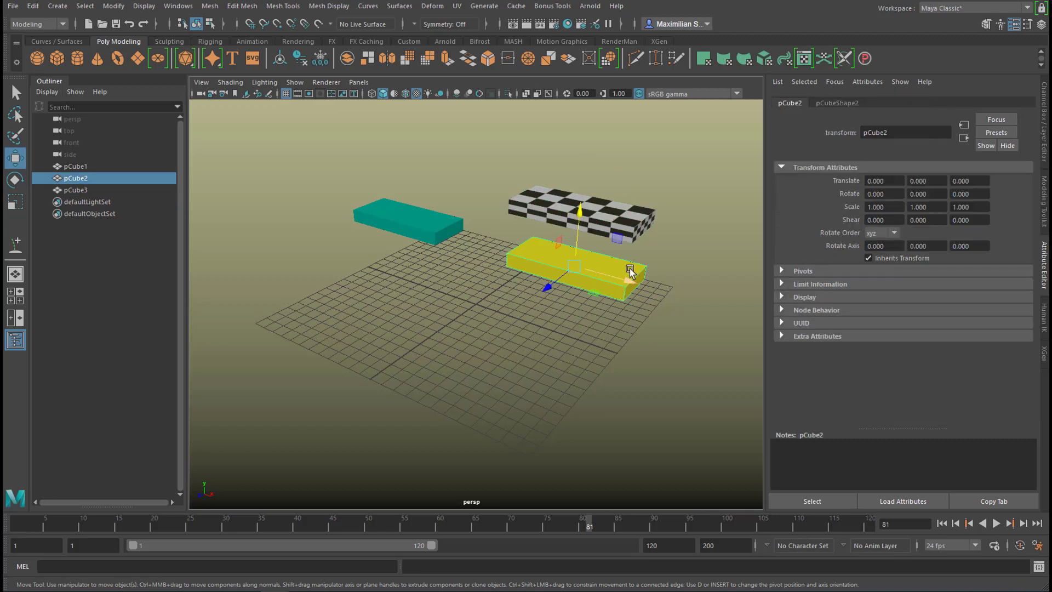
{"action": "mouse_move", "coordinate": [506, 233]}
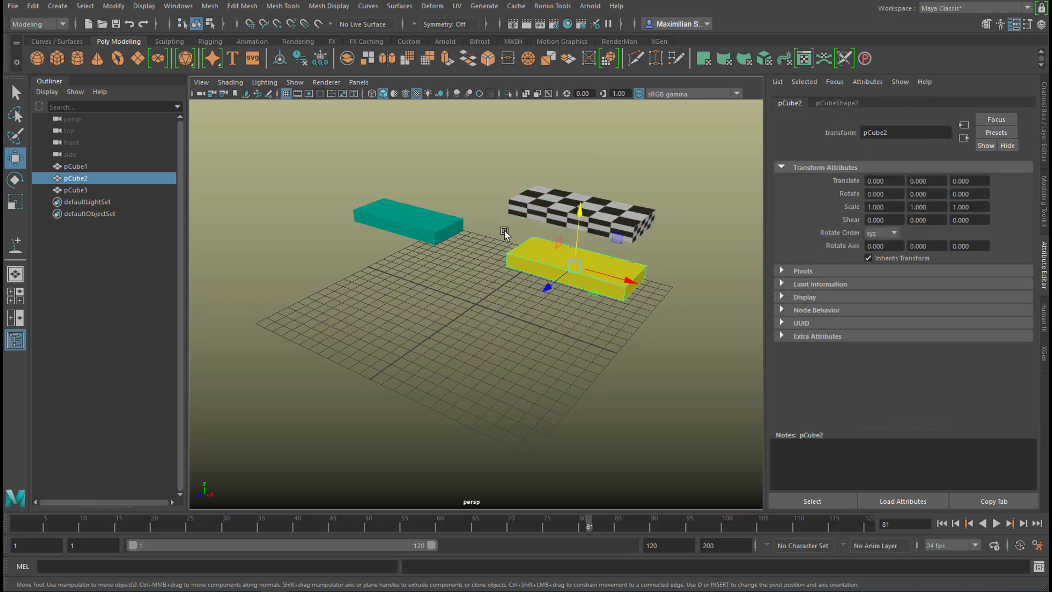
Key the yellow box's Transmission Weight at 0, then set the weight to 1.000.
{"action": "right_click", "coordinate": [537, 257]}
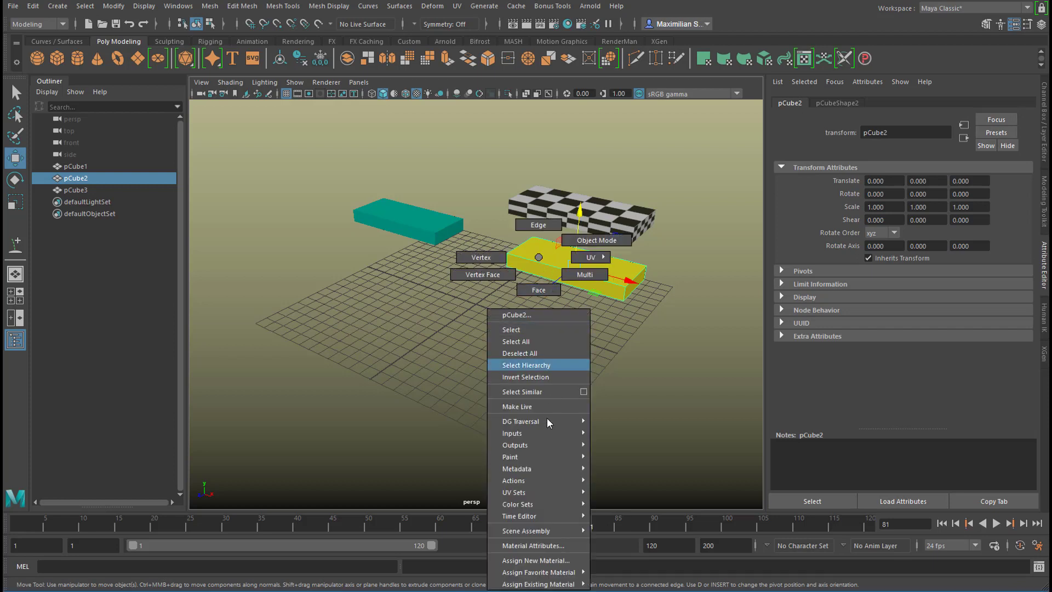
{"action": "left_click", "coordinate": [533, 546]}
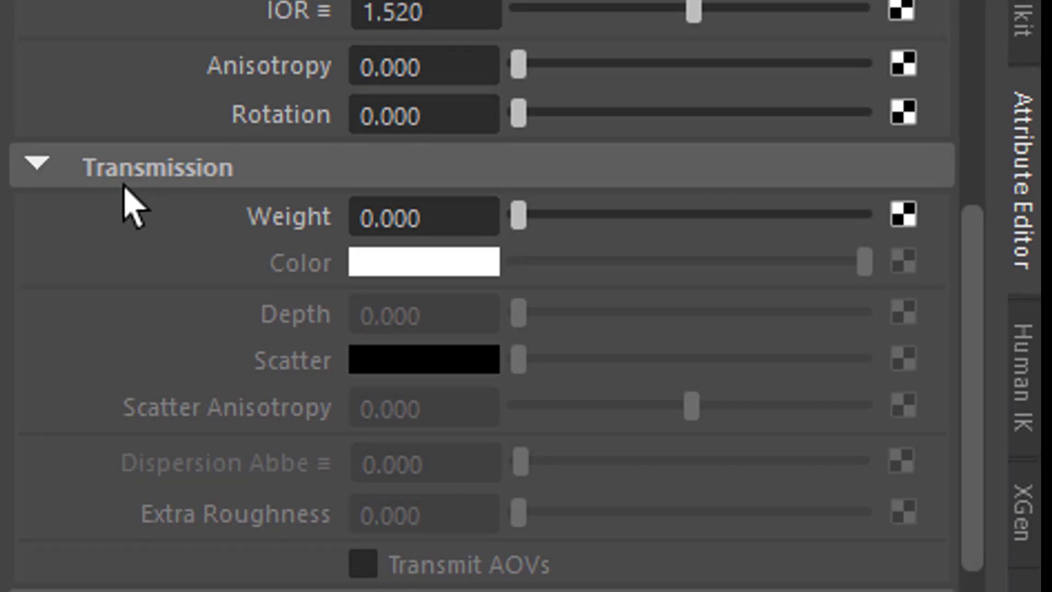
{"action": "mouse_move", "coordinate": [886, 232]}
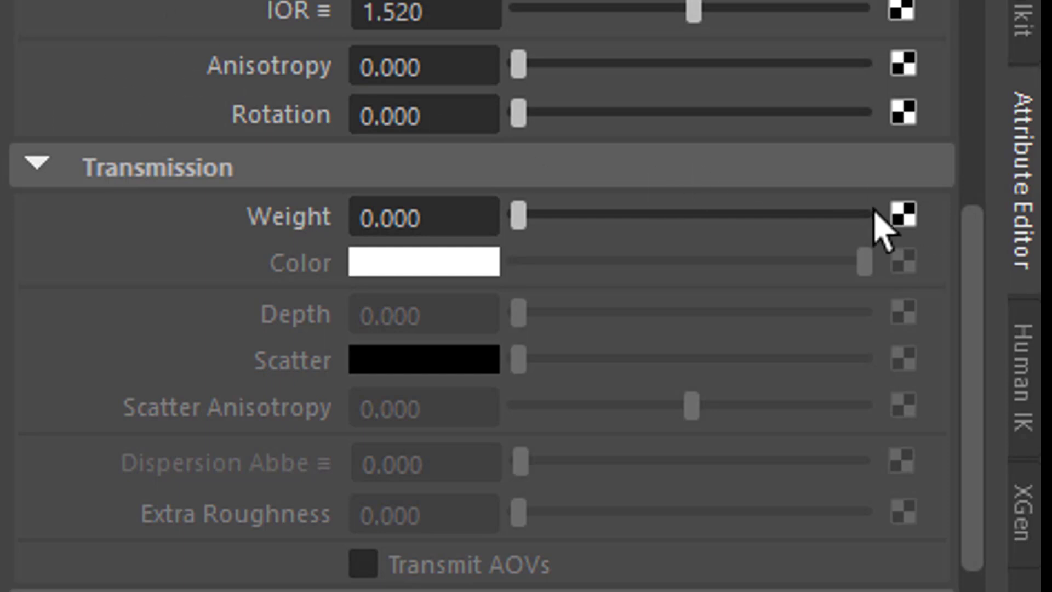
{"action": "right_click", "coordinate": [422, 216]}
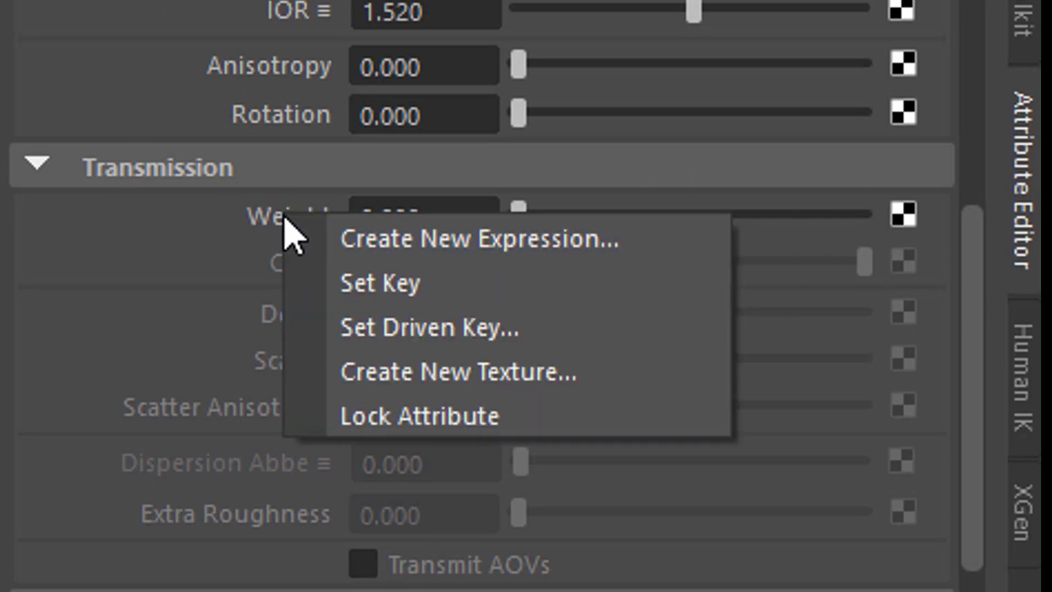
{"action": "left_click", "coordinate": [379, 282]}
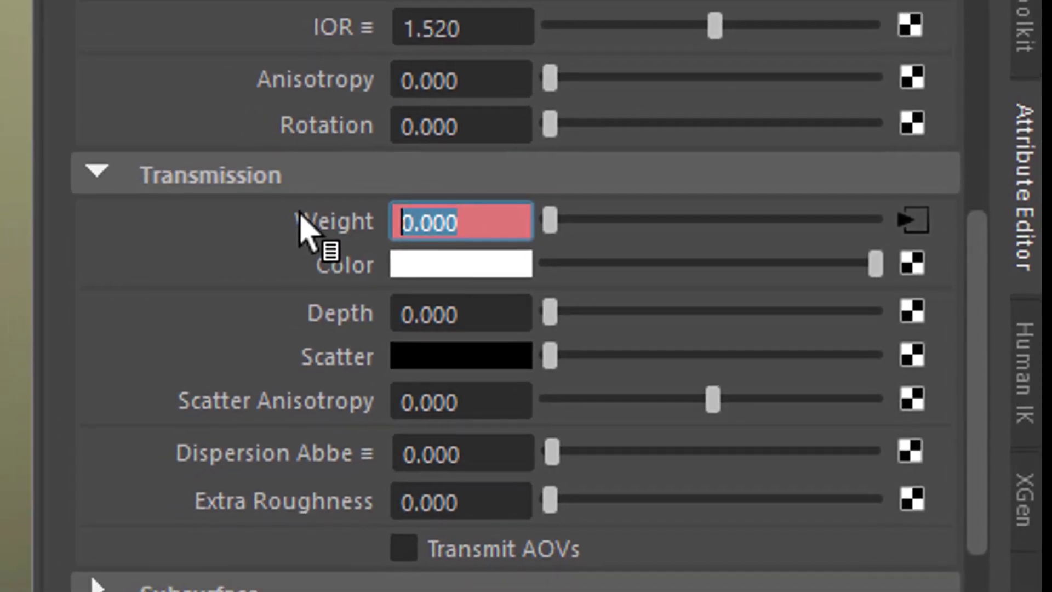
{"action": "type", "text": "1.000"}
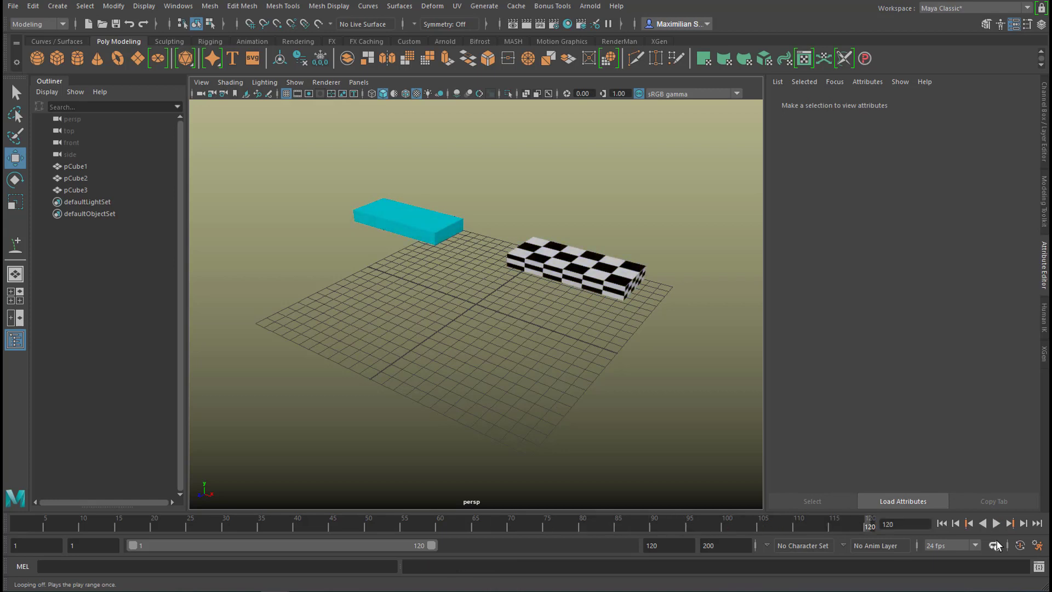
Set playback to Play Once and play the animation forward.
{"action": "left_click", "coordinate": [1010, 523]}
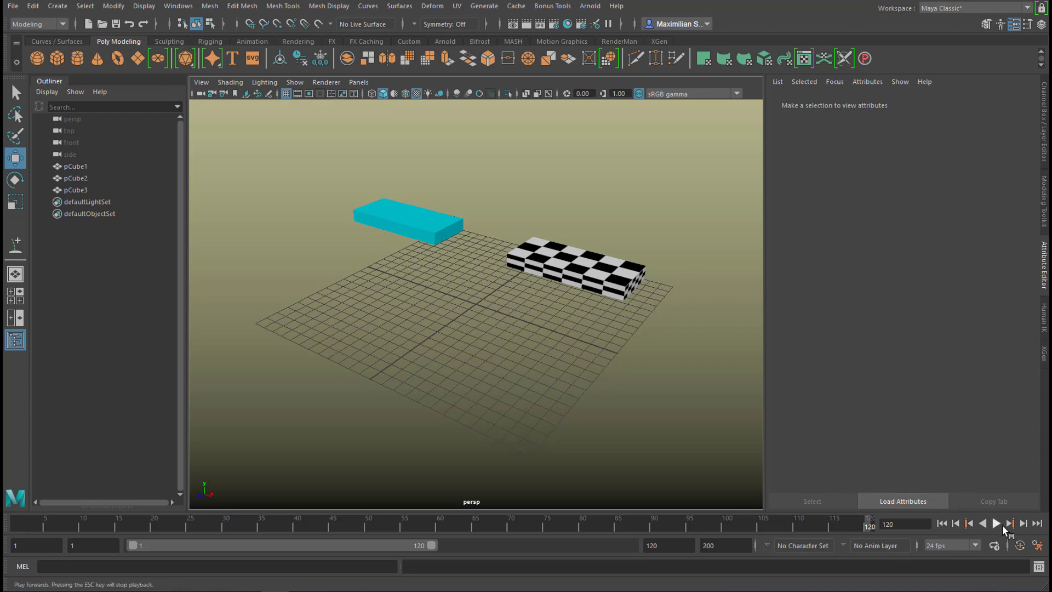
{"action": "left_click", "coordinate": [996, 524]}
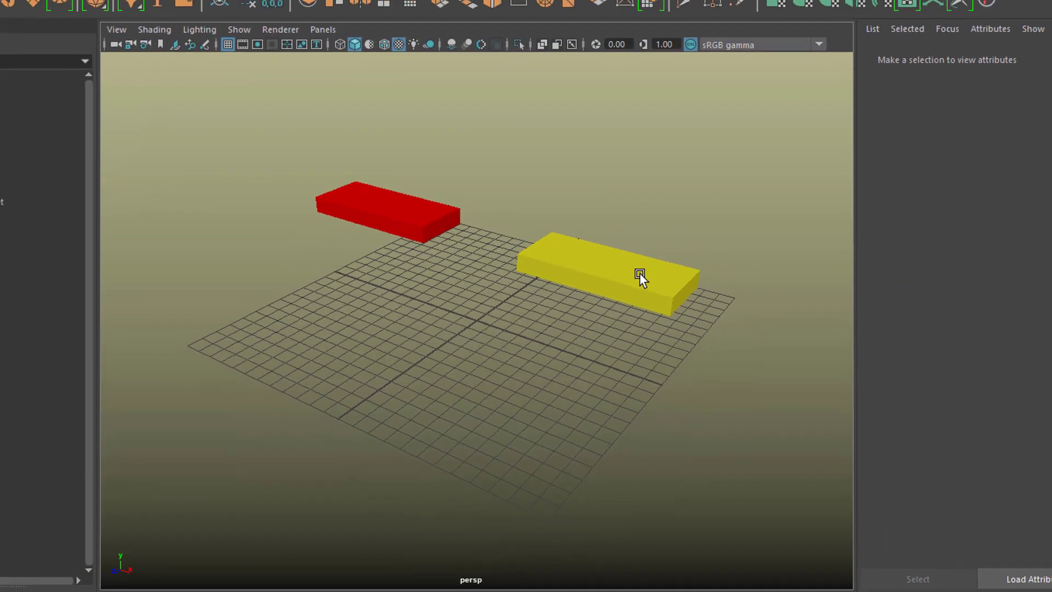
Open the checker box's material attributes, scroll up to Specular, and replay the animation.
{"action": "left_click", "coordinate": [610, 269]}
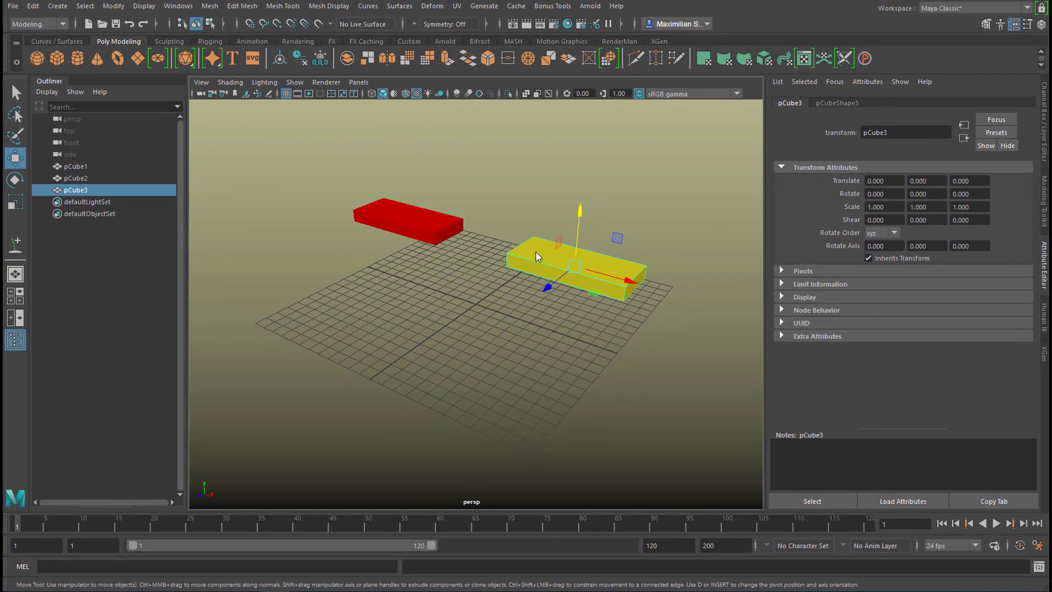
{"action": "right_click", "coordinate": [537, 255]}
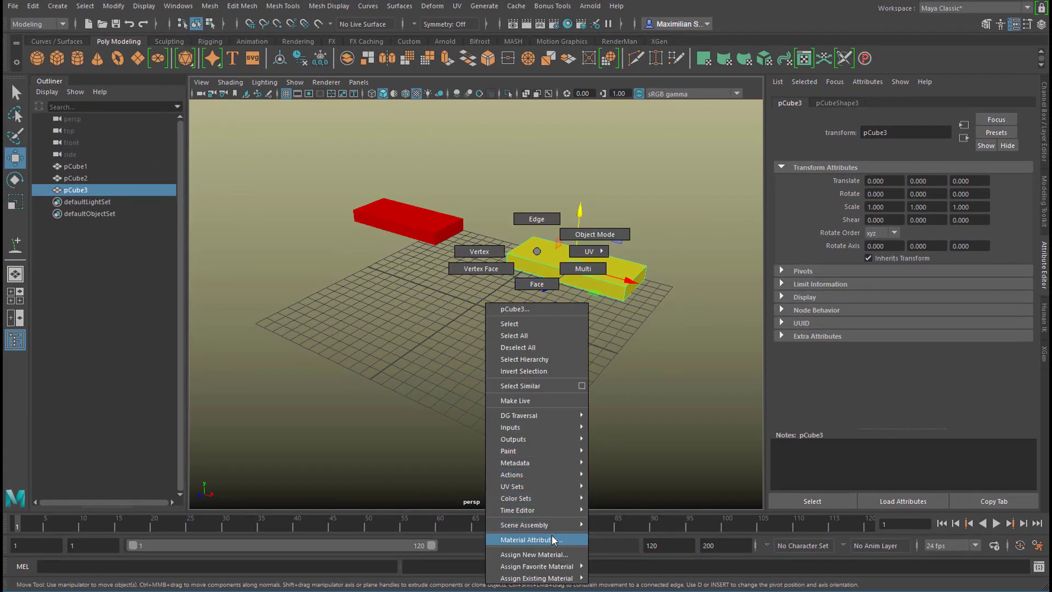
{"action": "left_click", "coordinate": [529, 539]}
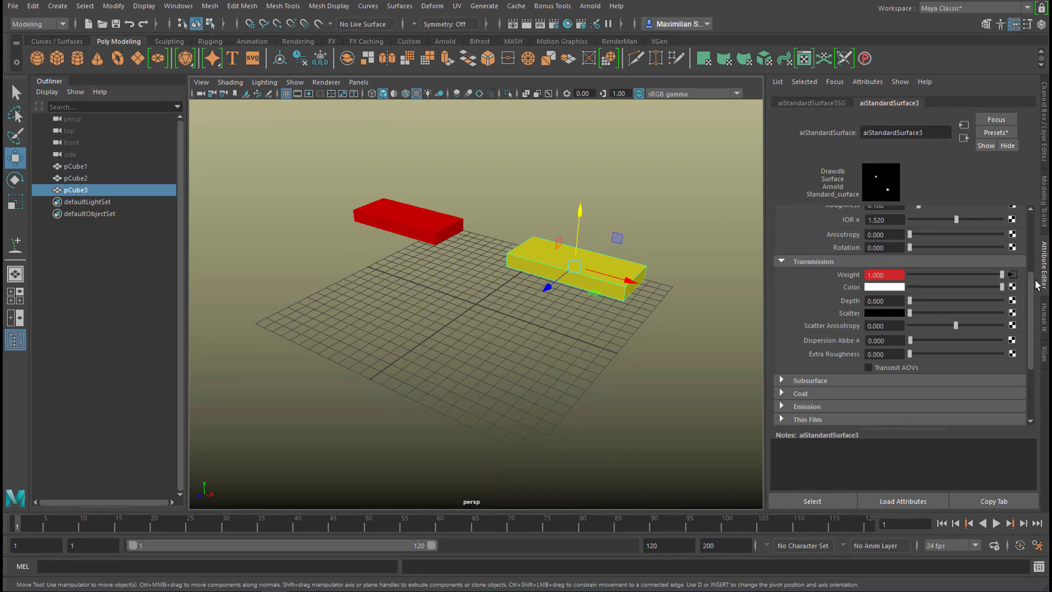
{"action": "scroll", "scroll_direction": "up", "scroll_amount": 3}
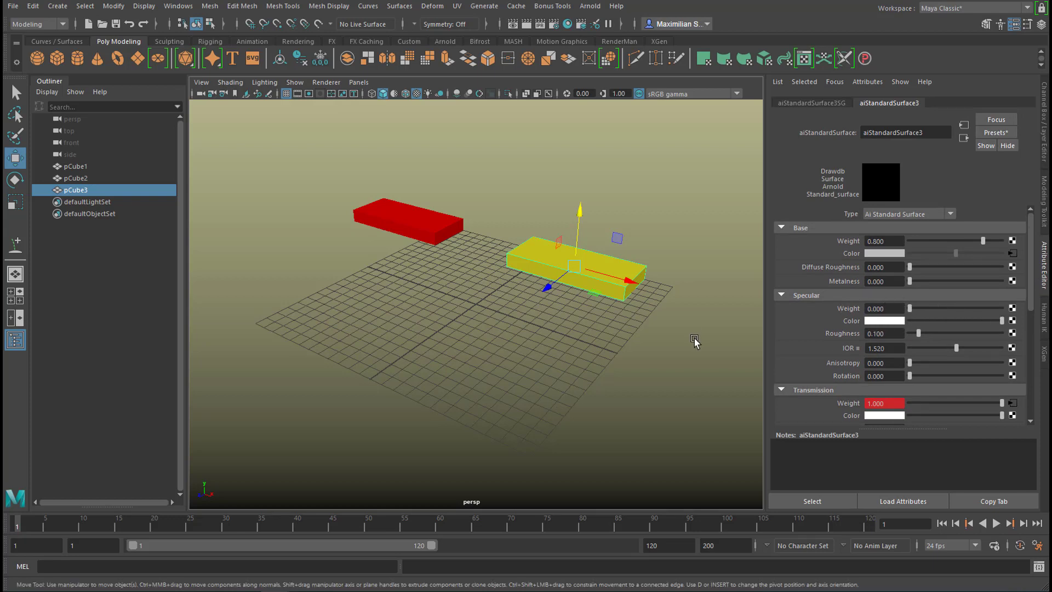
{"action": "mouse_move", "coordinate": [694, 347]}
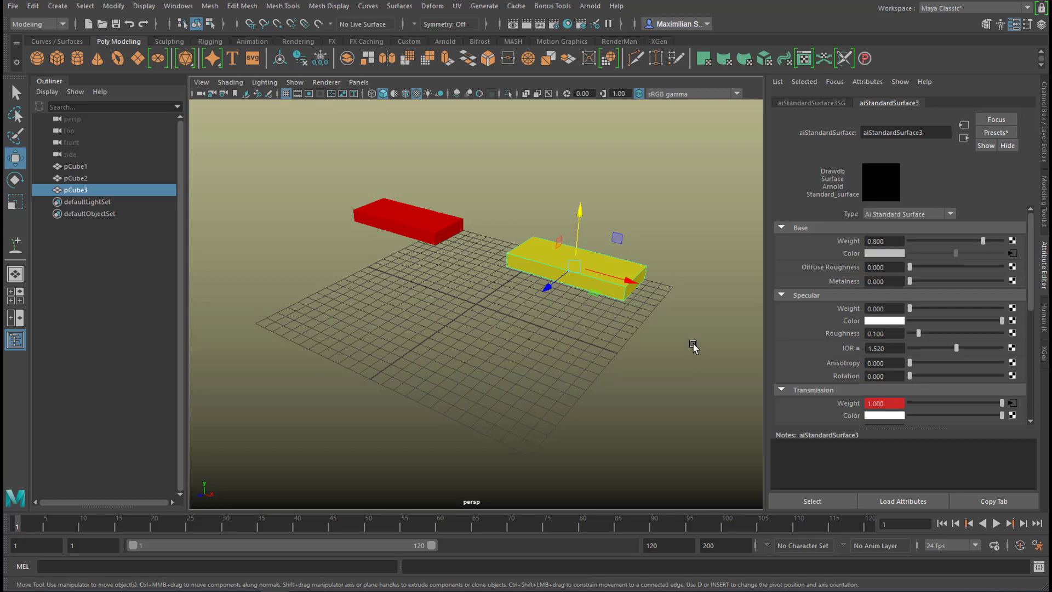
{"action": "mouse_move", "coordinate": [700, 352]}
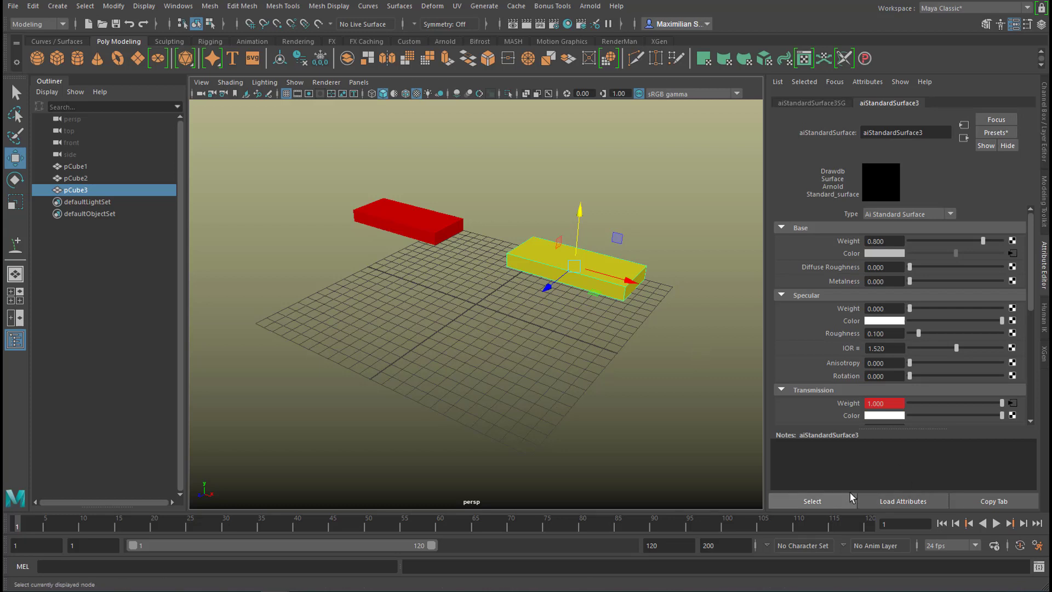
{"action": "left_click", "coordinate": [996, 523]}
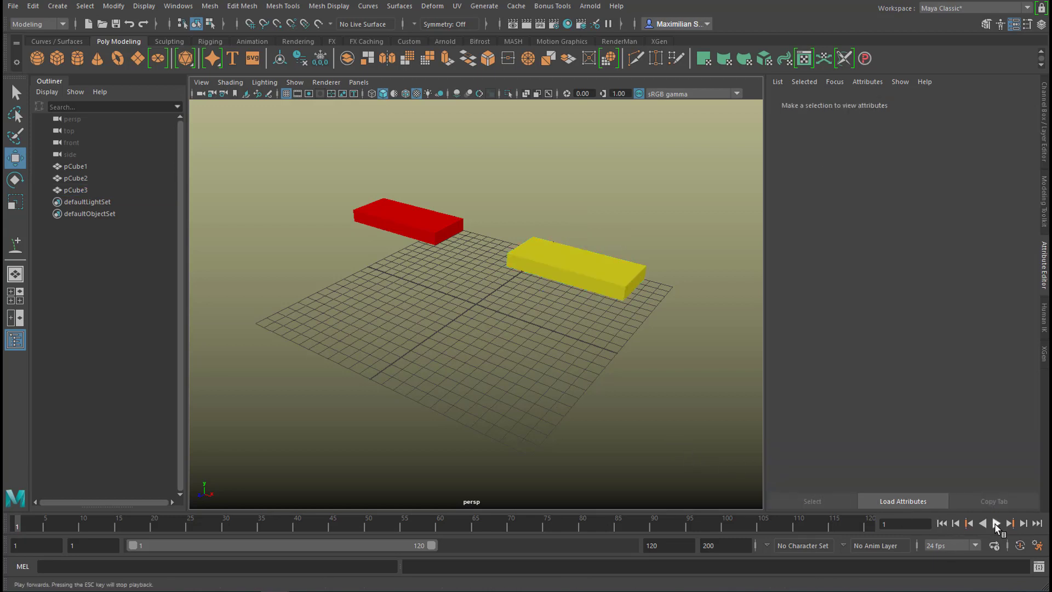